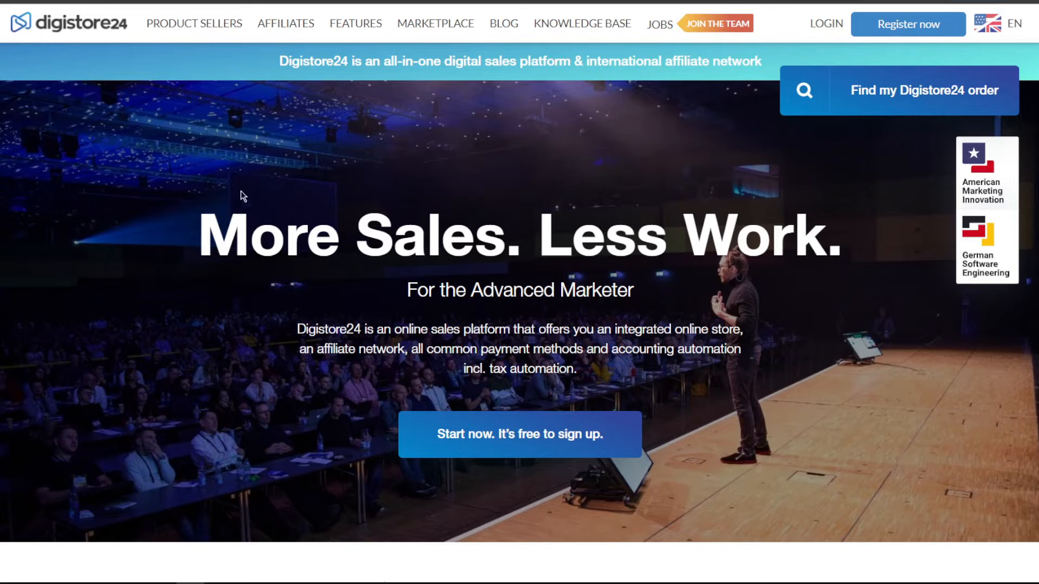
Highlight the Digistore24 headline and platform description paragraph, then clear the highlight
double_click(243, 238)
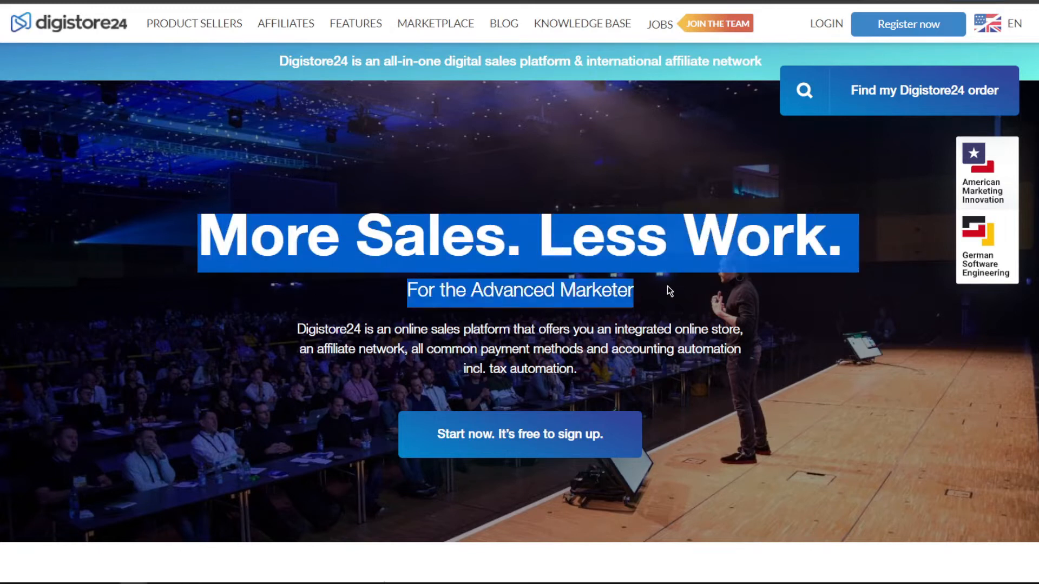
mouse_move(552, 167)
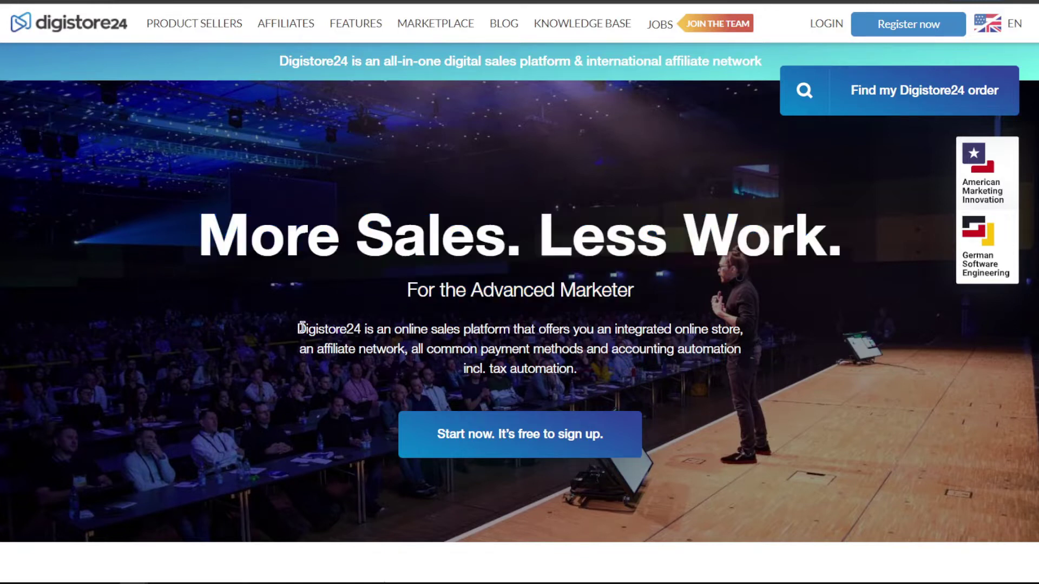
drag(299, 329, 541, 329)
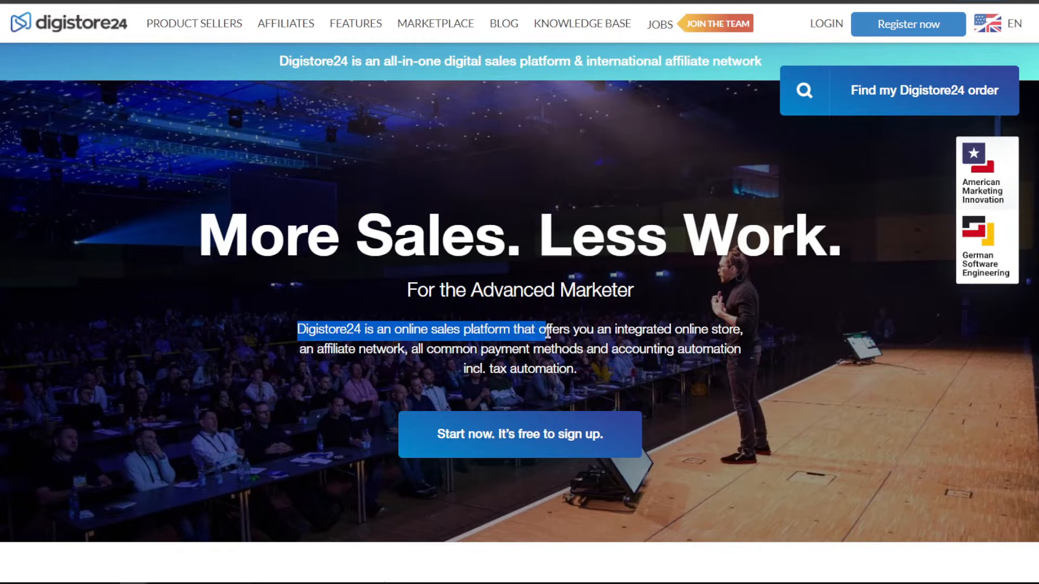
drag(543, 334, 760, 344)
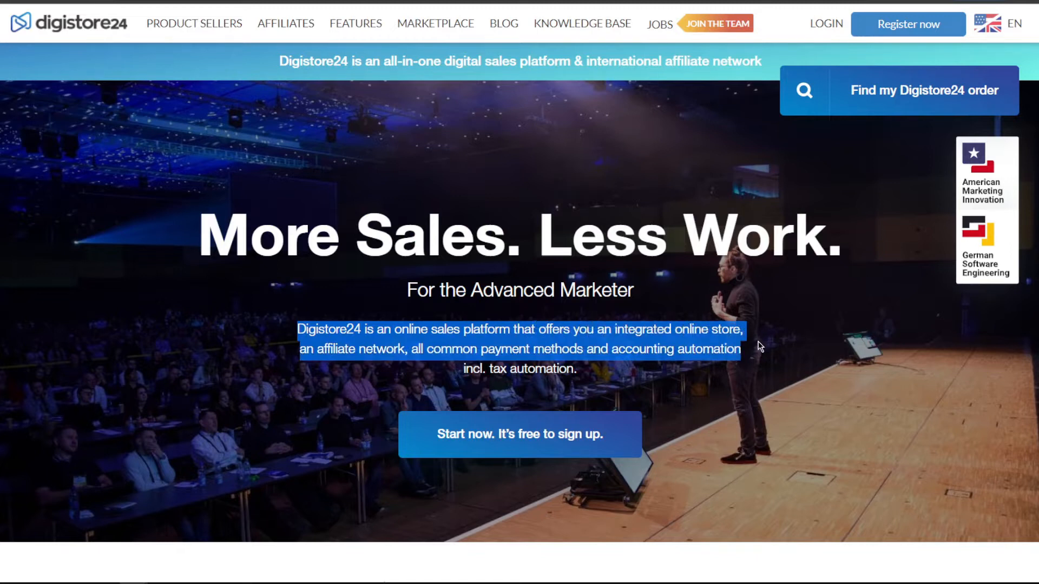
mouse_move(704, 377)
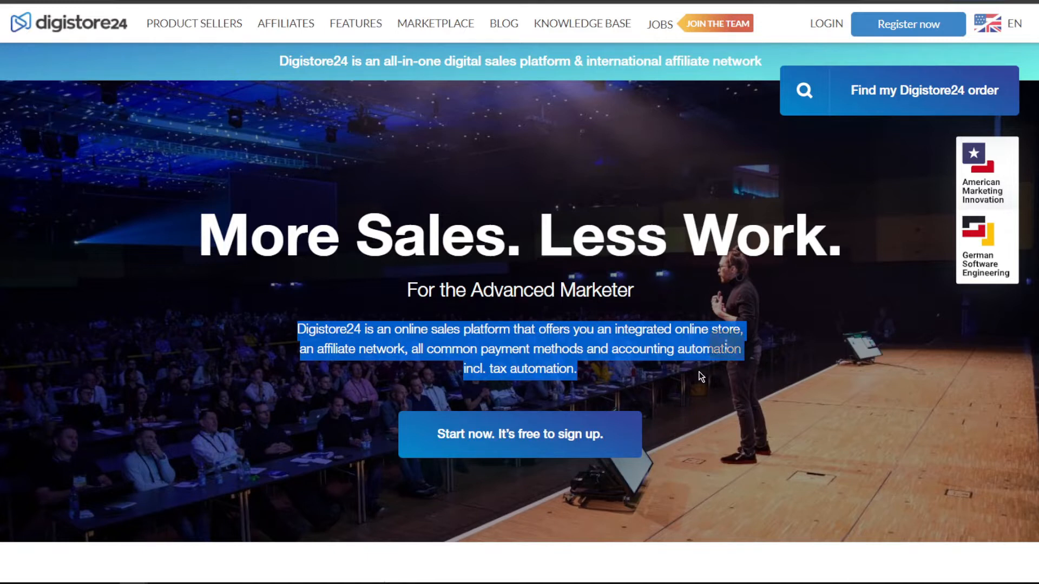
click(91, 389)
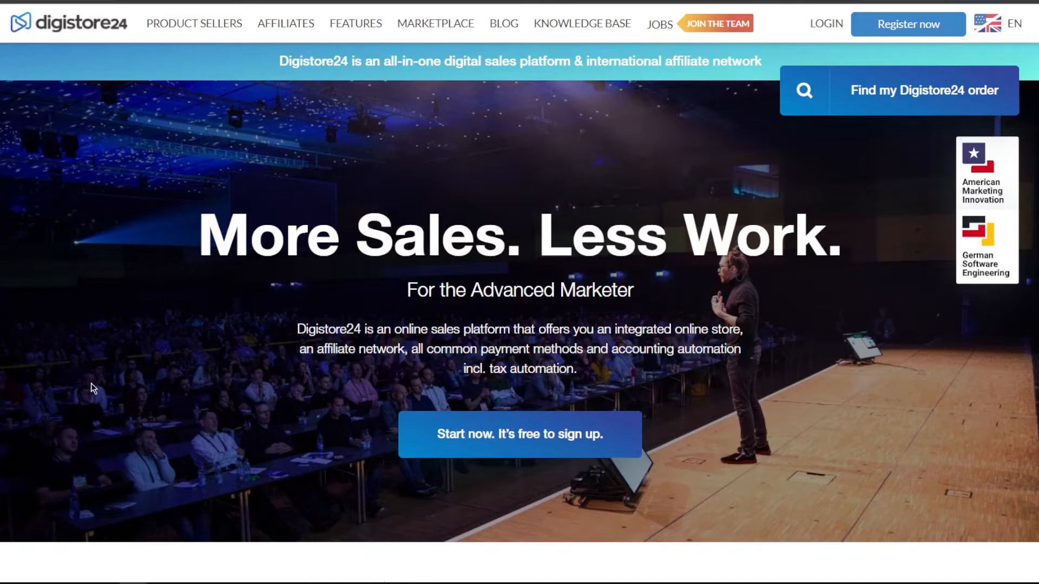
mouse_move(937, 455)
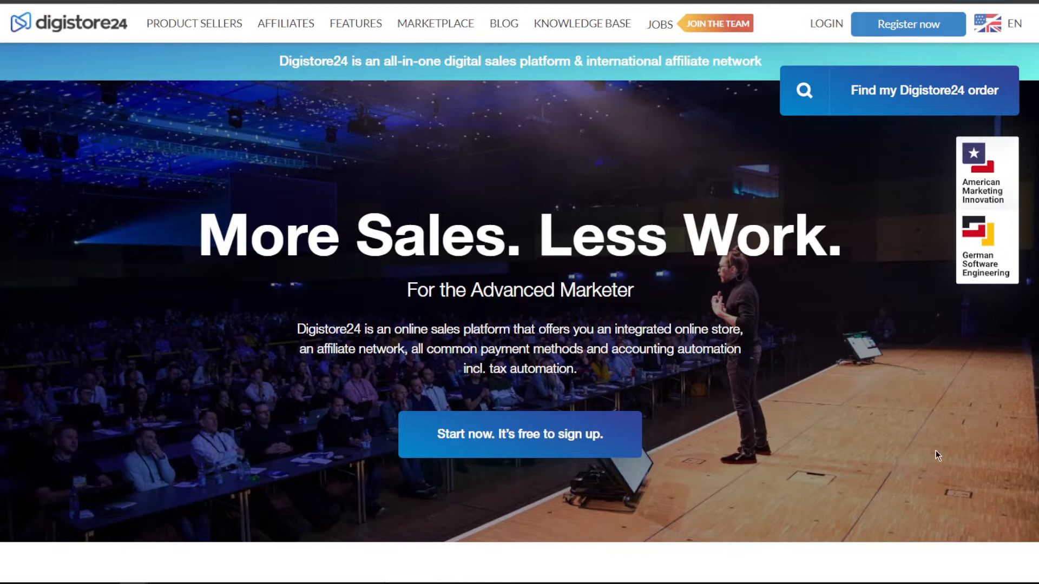
mouse_move(924, 439)
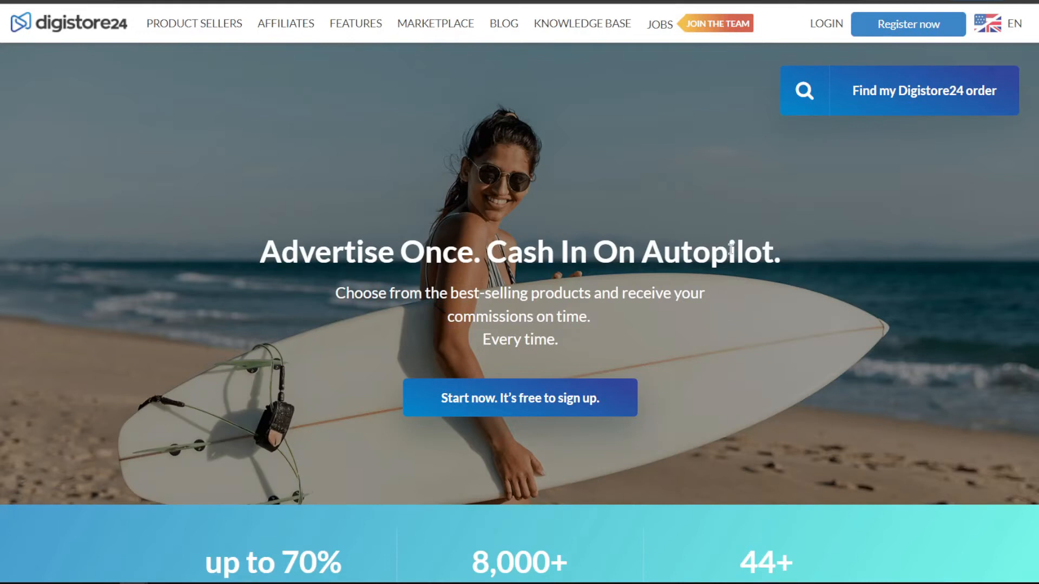
Scroll through the Digistore24 landing page content and back up
scroll(down, 3)
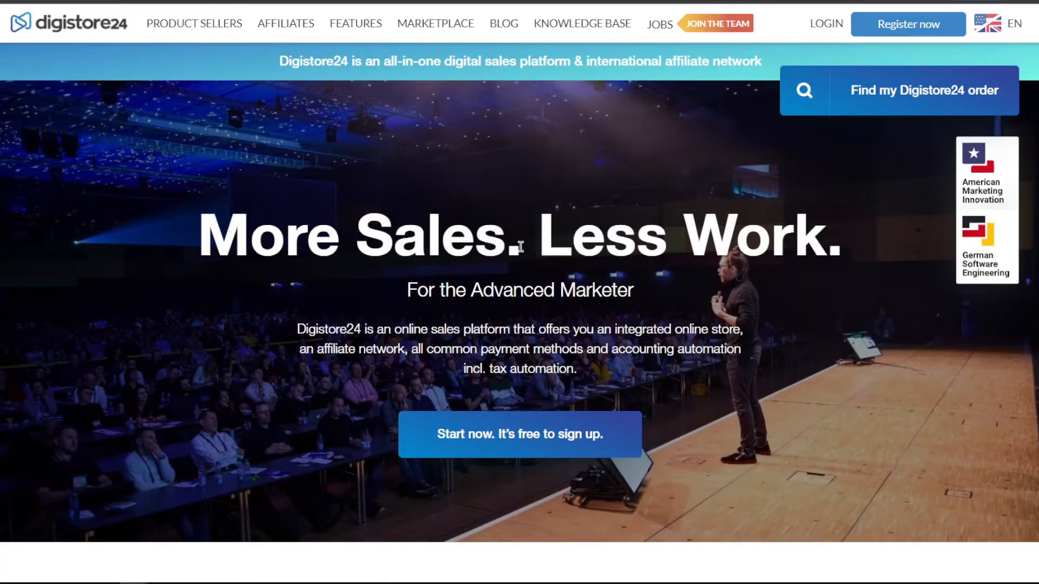
mouse_move(684, 295)
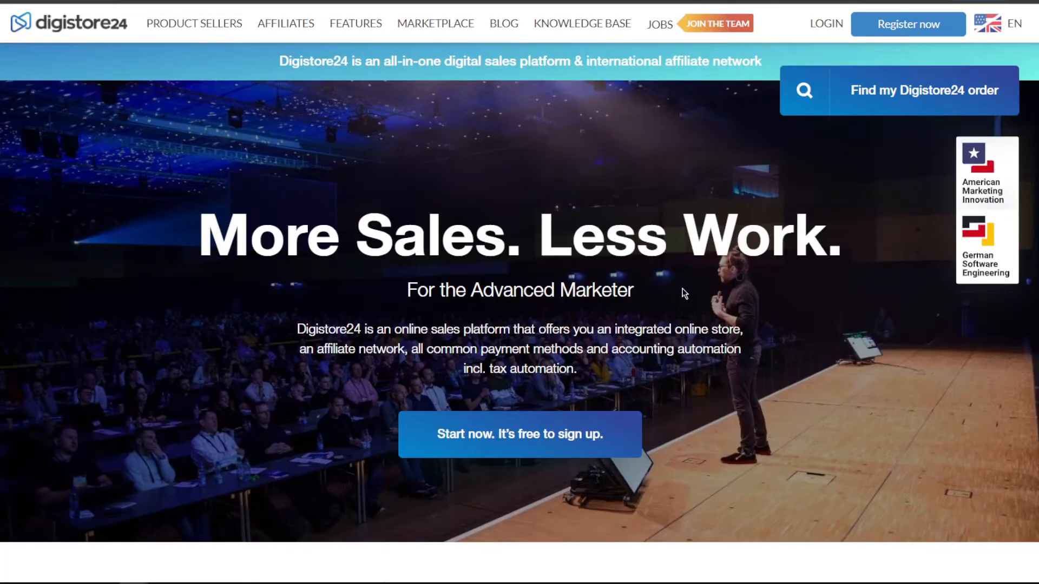
scroll(down, 3)
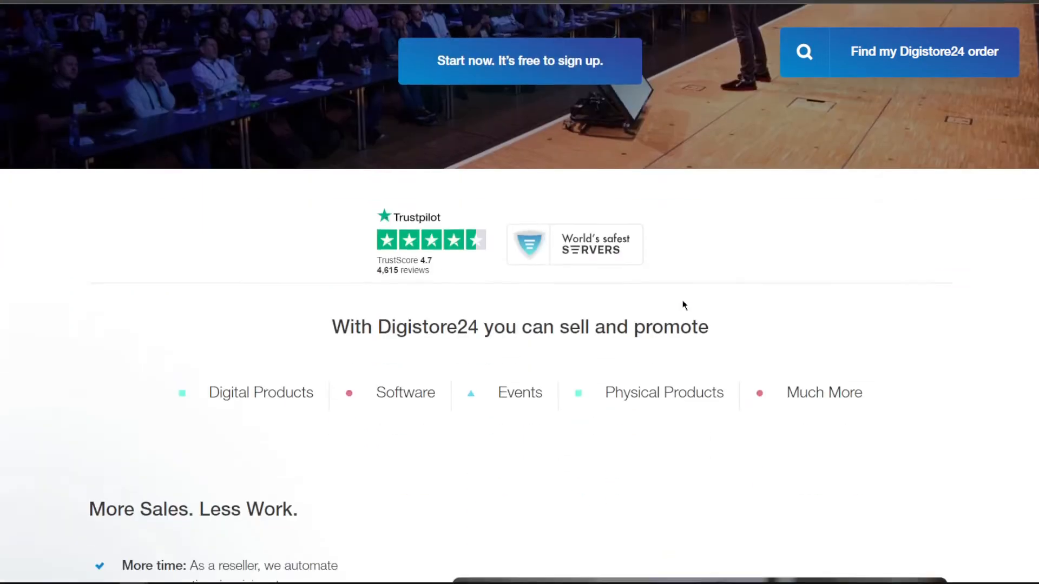
scroll(down, 3)
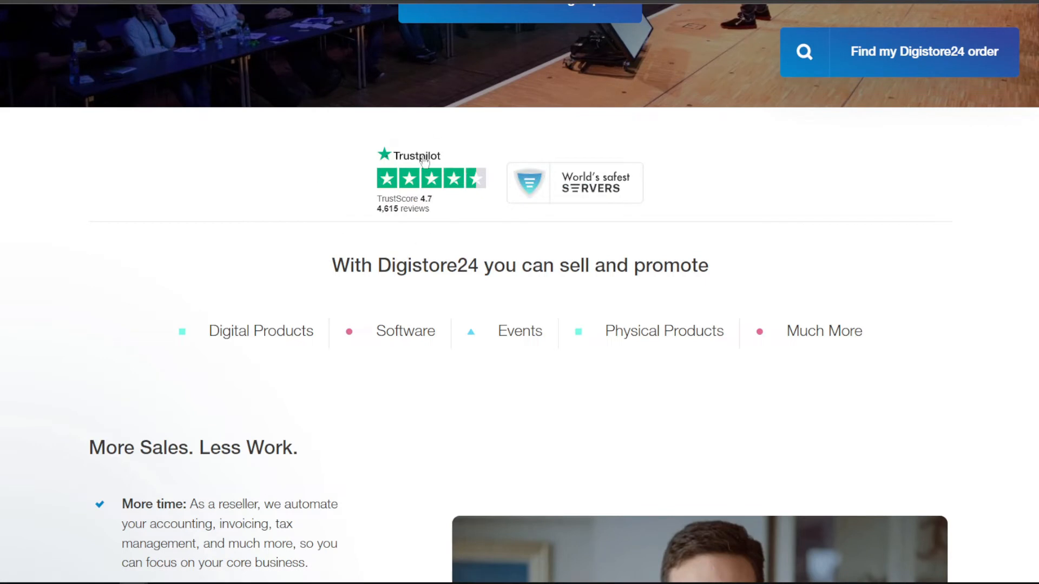
mouse_move(454, 227)
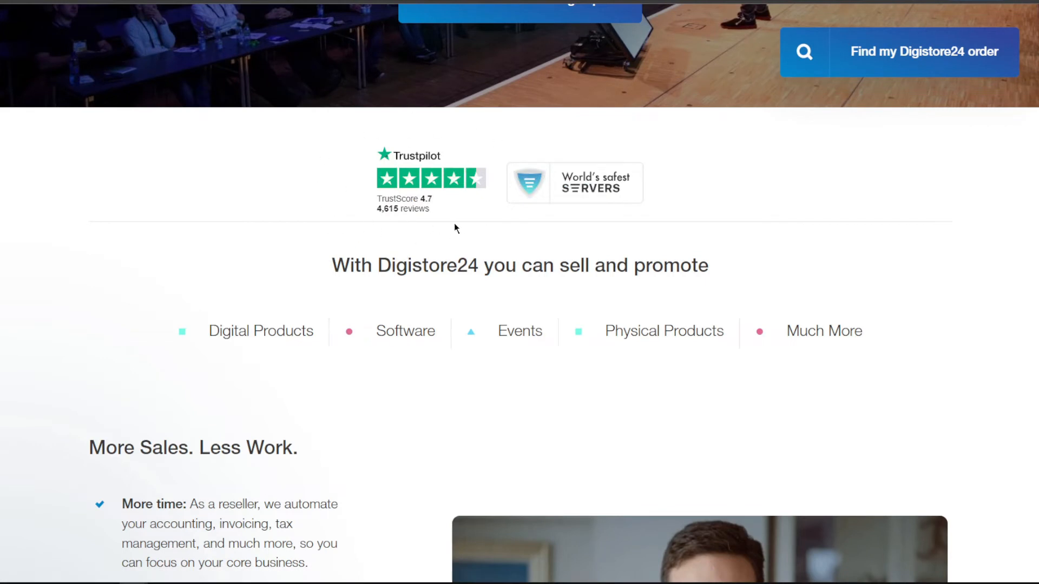
mouse_move(461, 227)
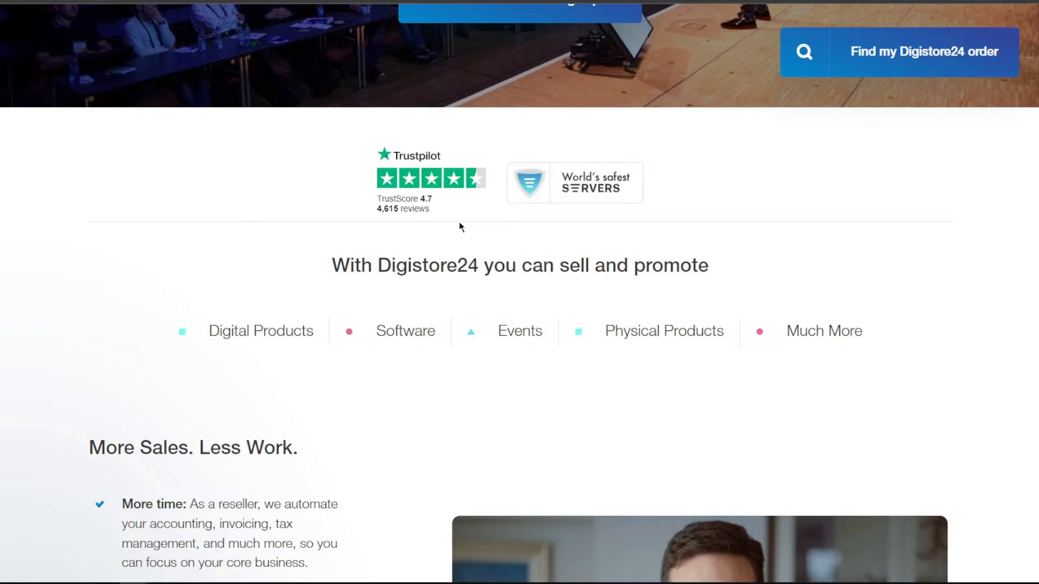
scroll(down, 3)
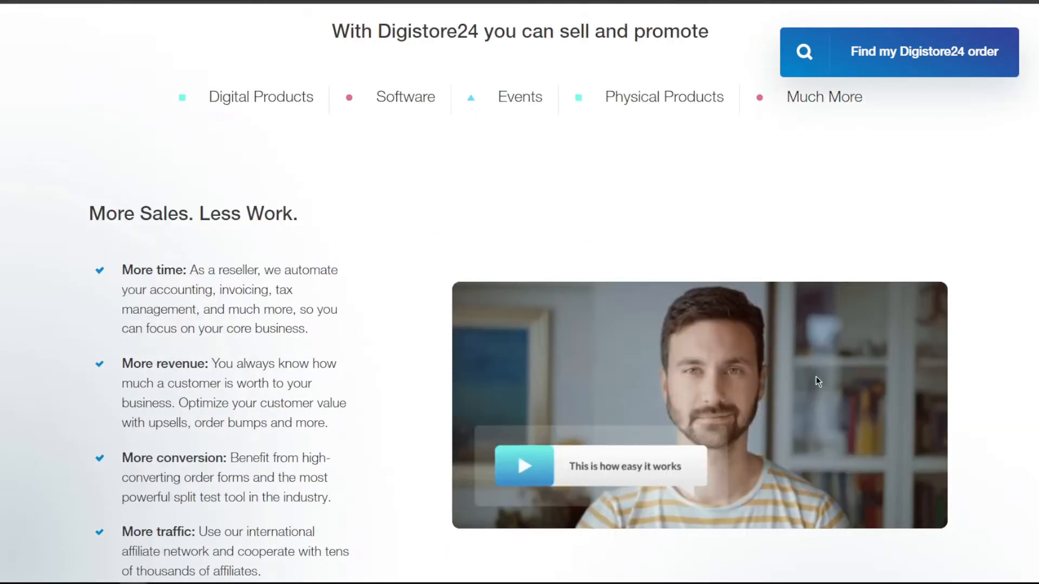
scroll(down, 3)
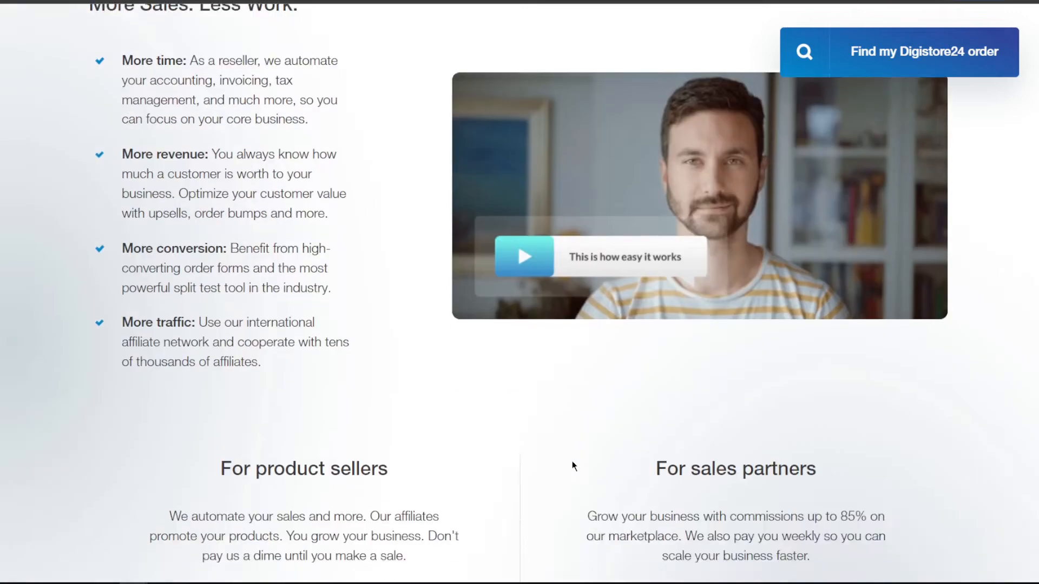
scroll(down, 3)
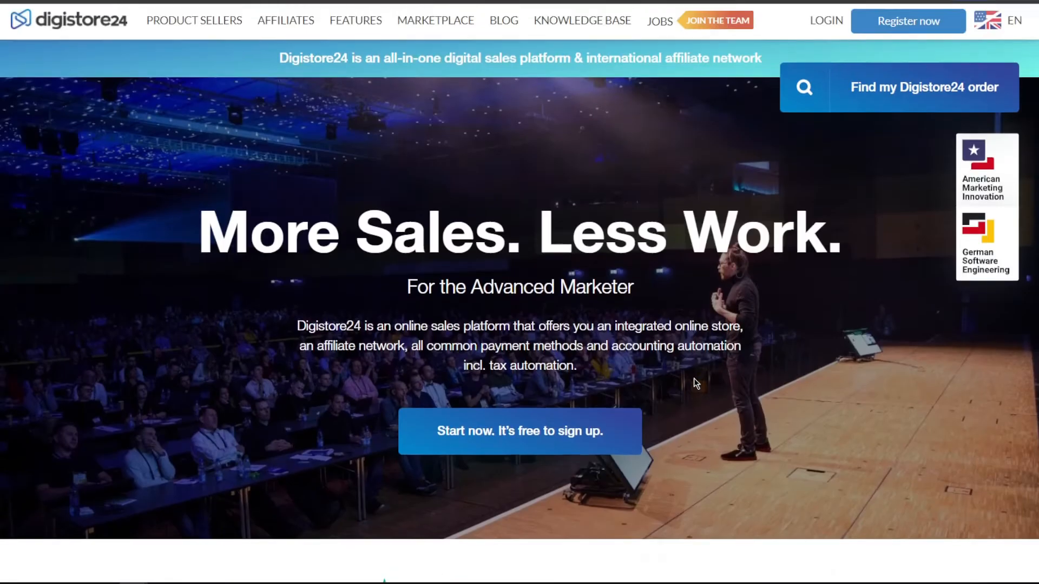
scroll(down, 3)
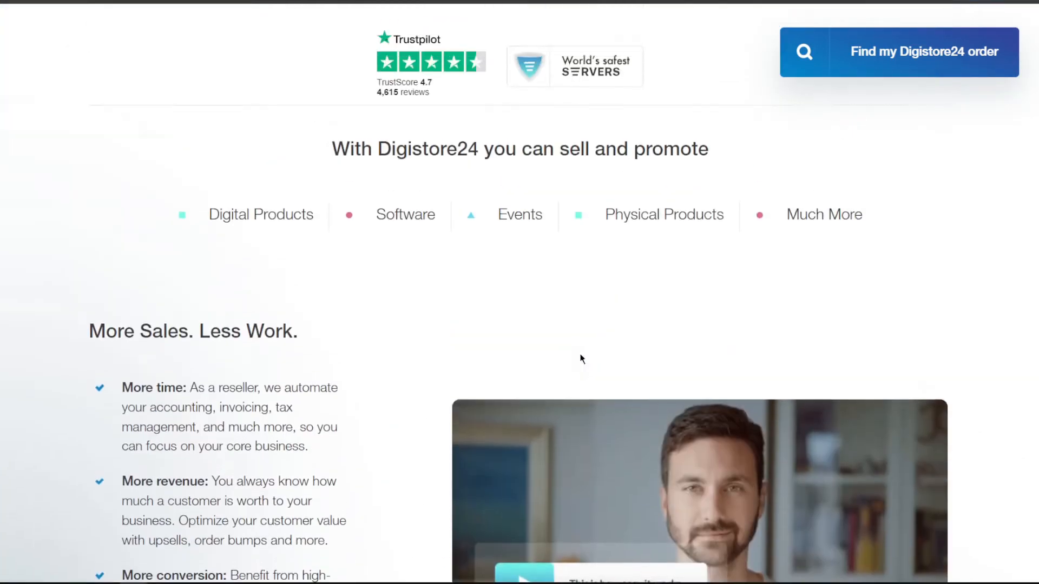
scroll(up, 3)
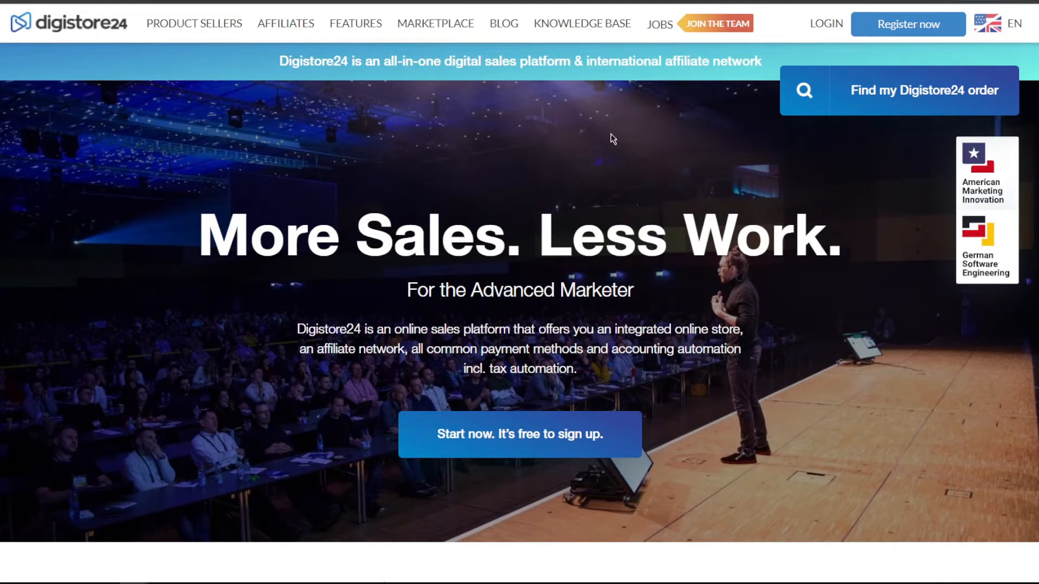
mouse_move(816, 499)
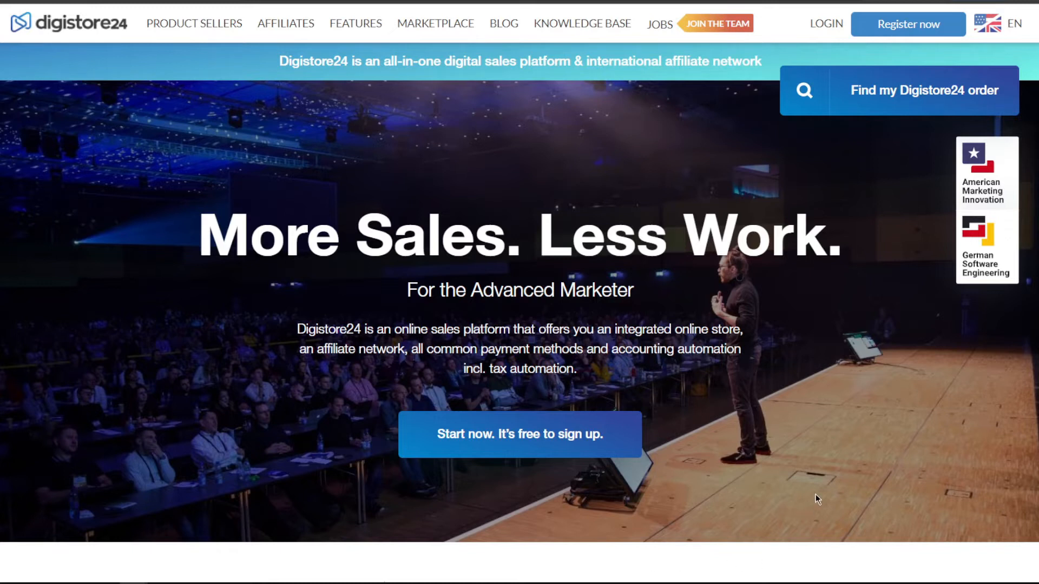
scroll(down, 3)
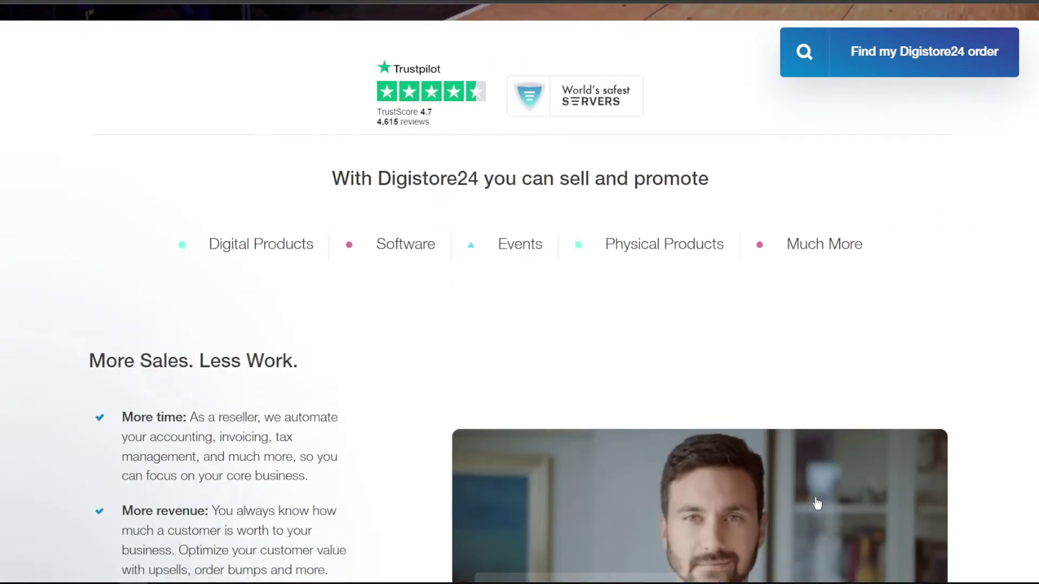
scroll(up, 3)
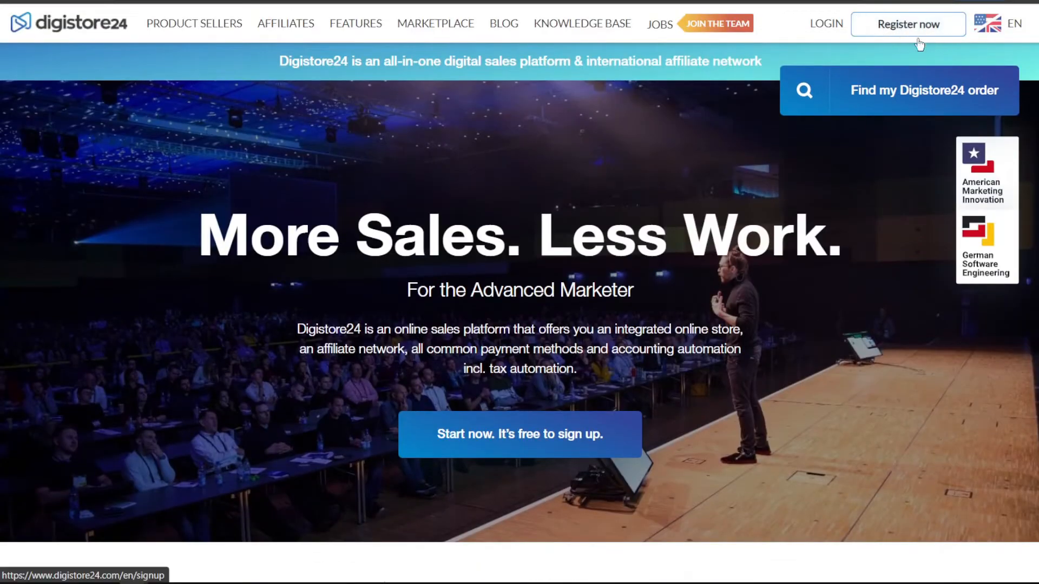
Go to the free registration page via 'Register now' and bring the Create Account form into view
click(909, 24)
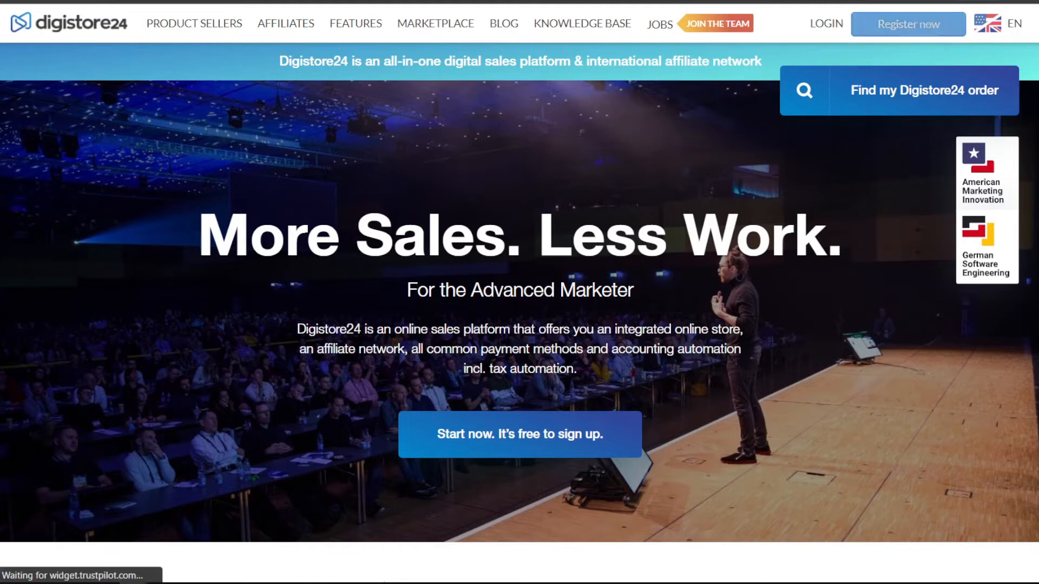
click(520, 434)
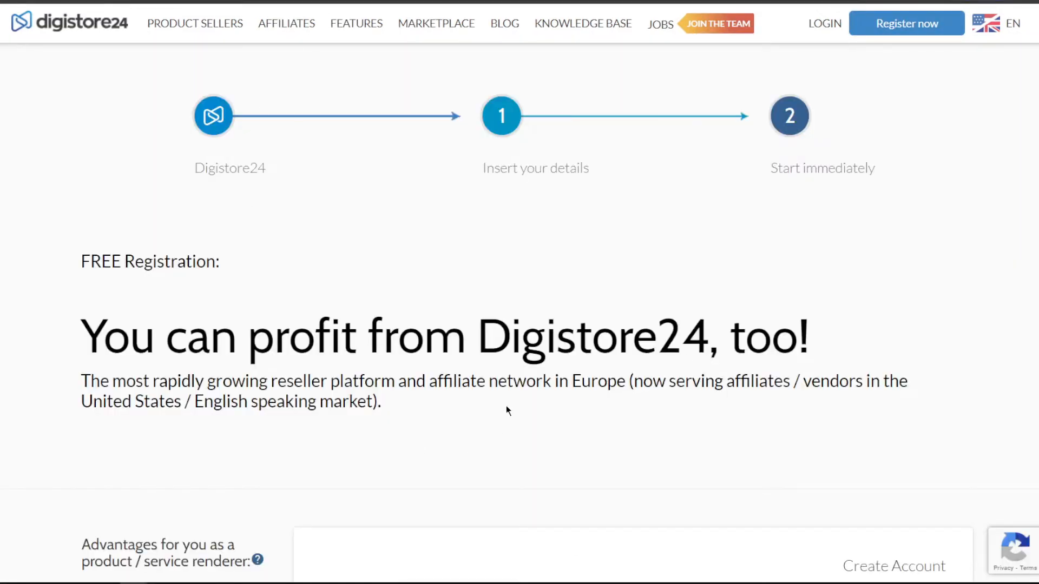
scroll(down, 3)
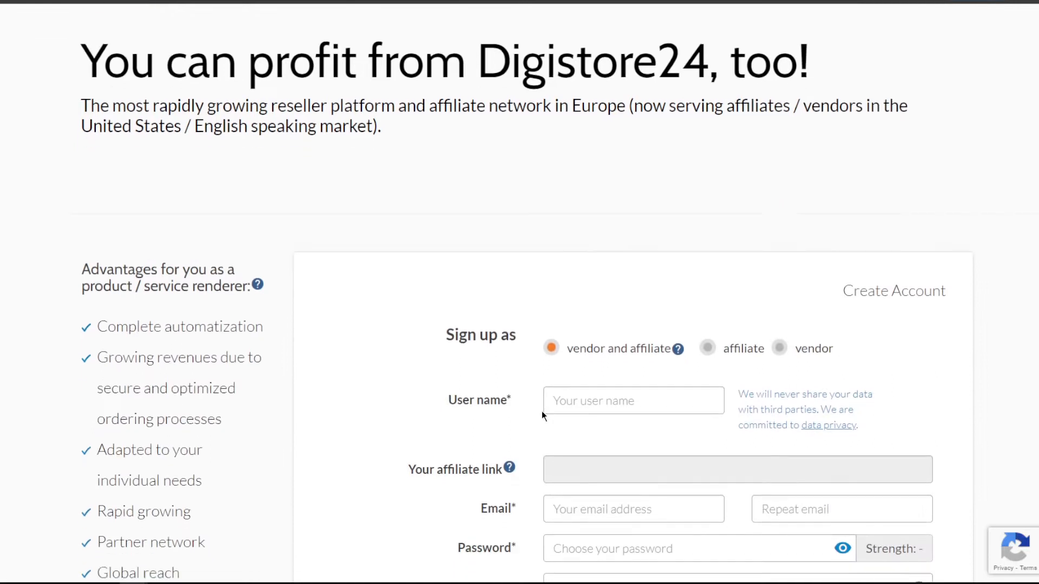
scroll(down, 3)
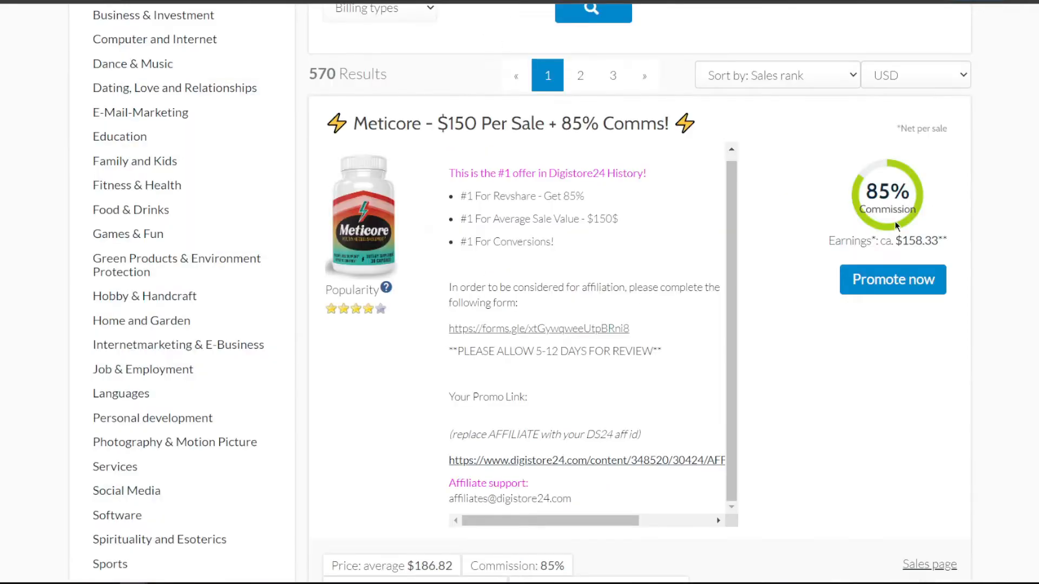
scroll(up, 3)
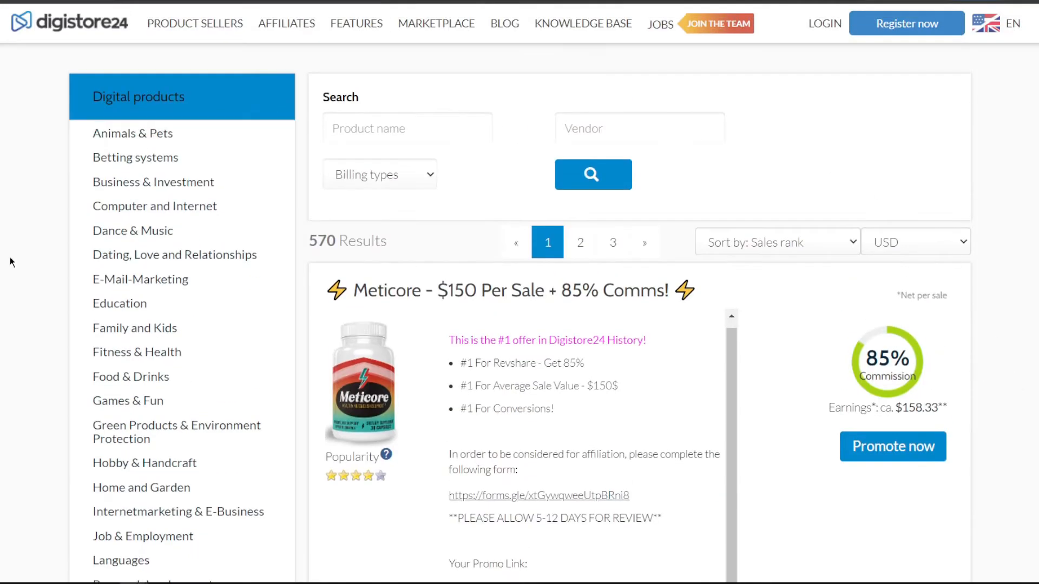
mouse_move(980, 284)
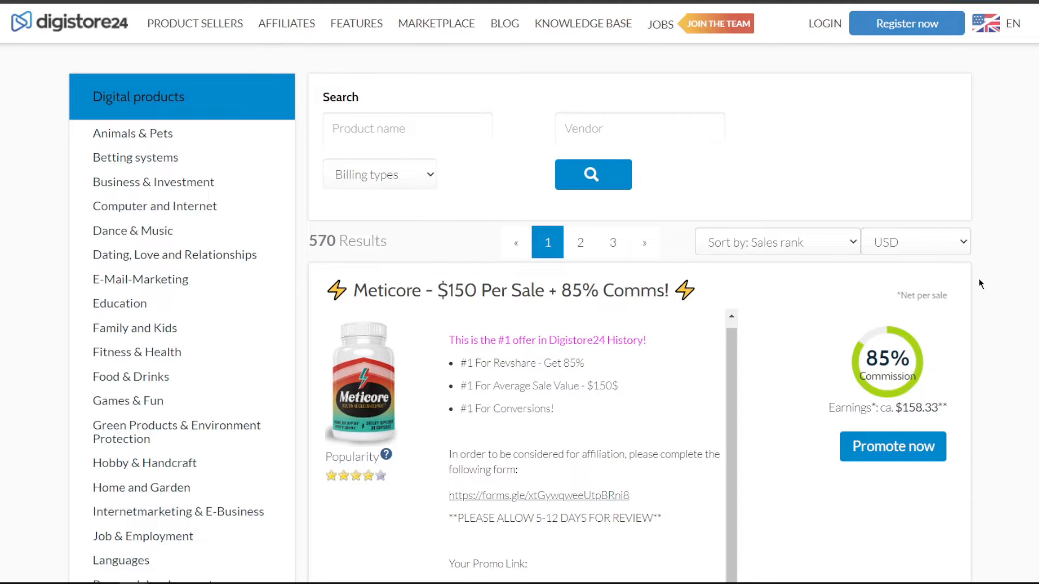
scroll(down, 3)
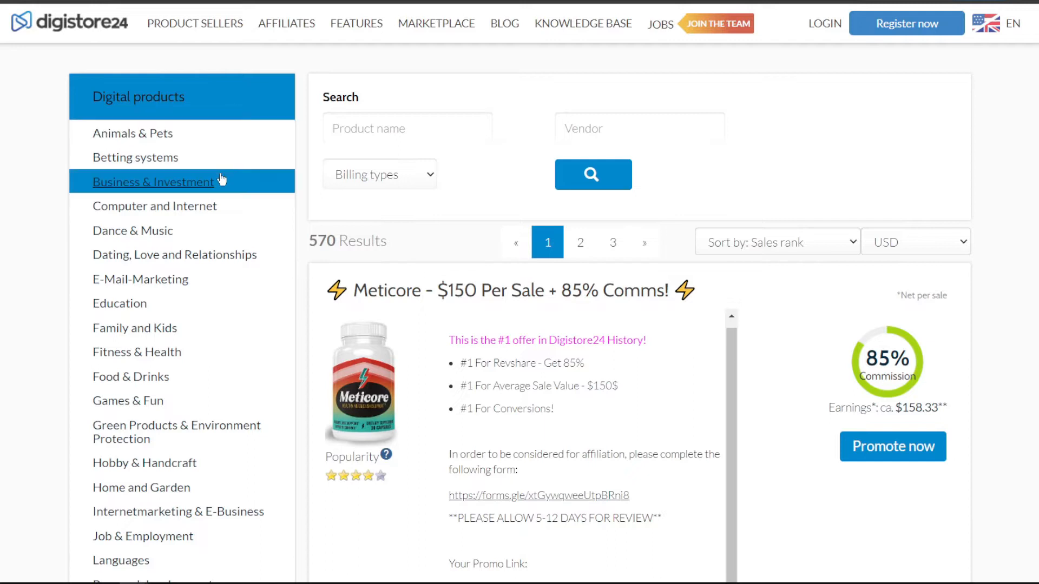
scroll(down, 3)
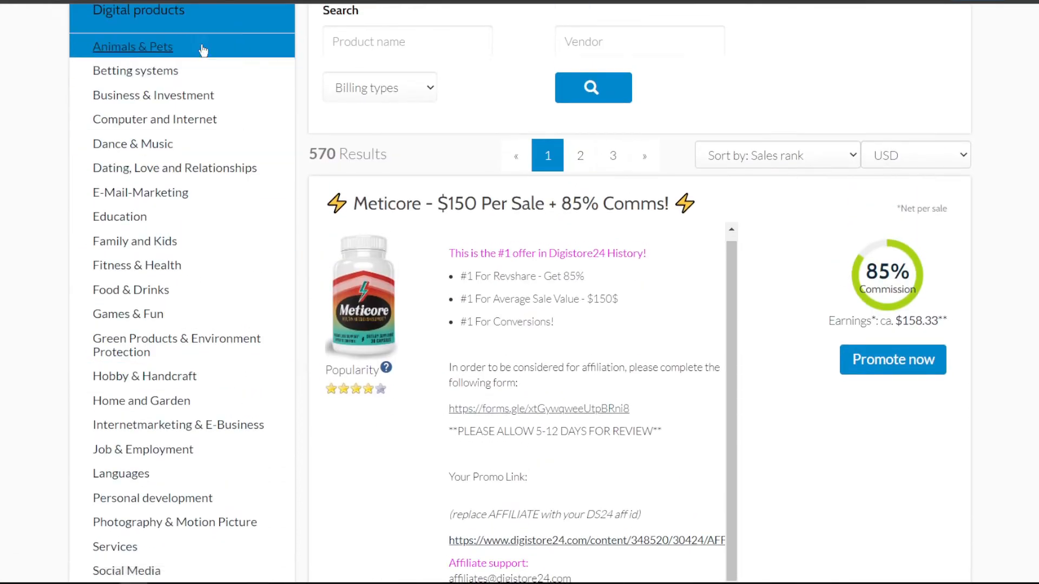
mouse_move(188, 172)
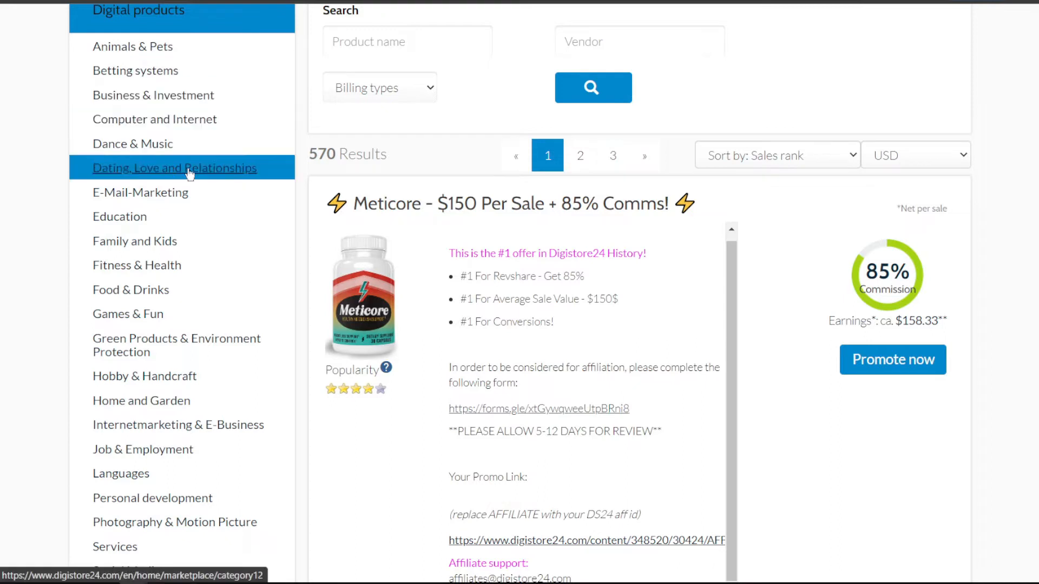
scroll(down, 3)
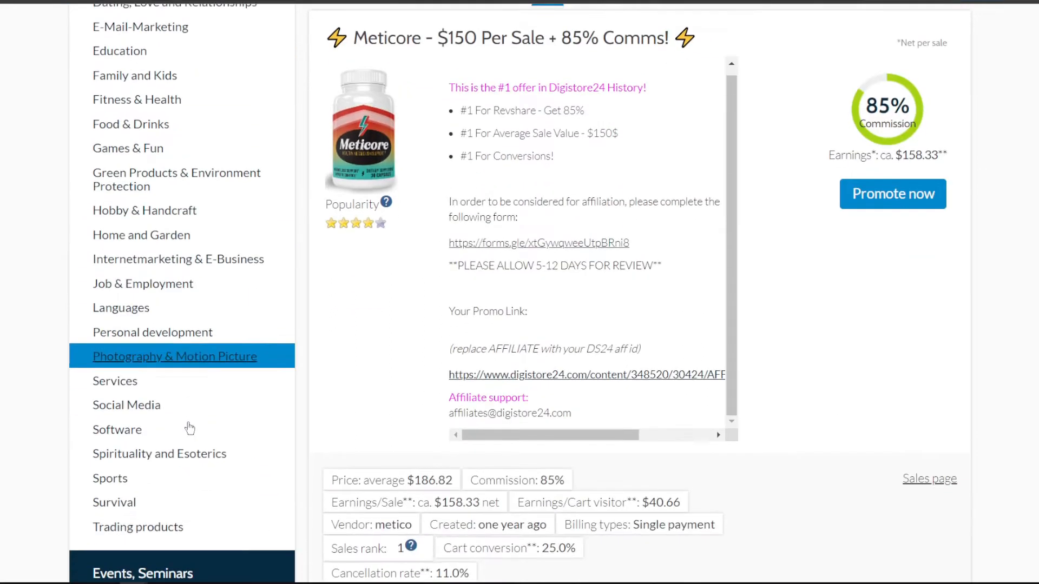
scroll(down, 3)
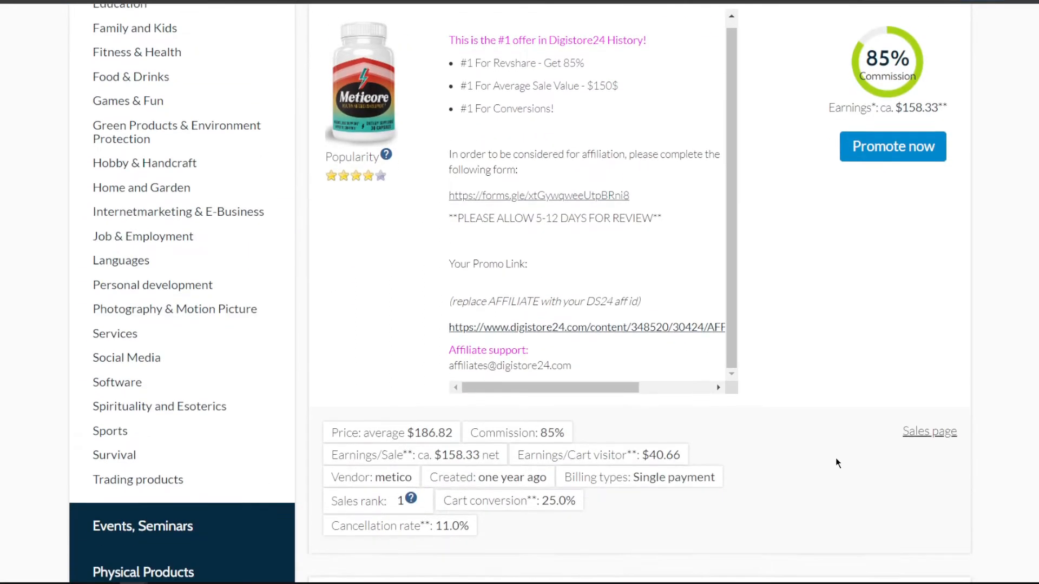
scroll(down, 3)
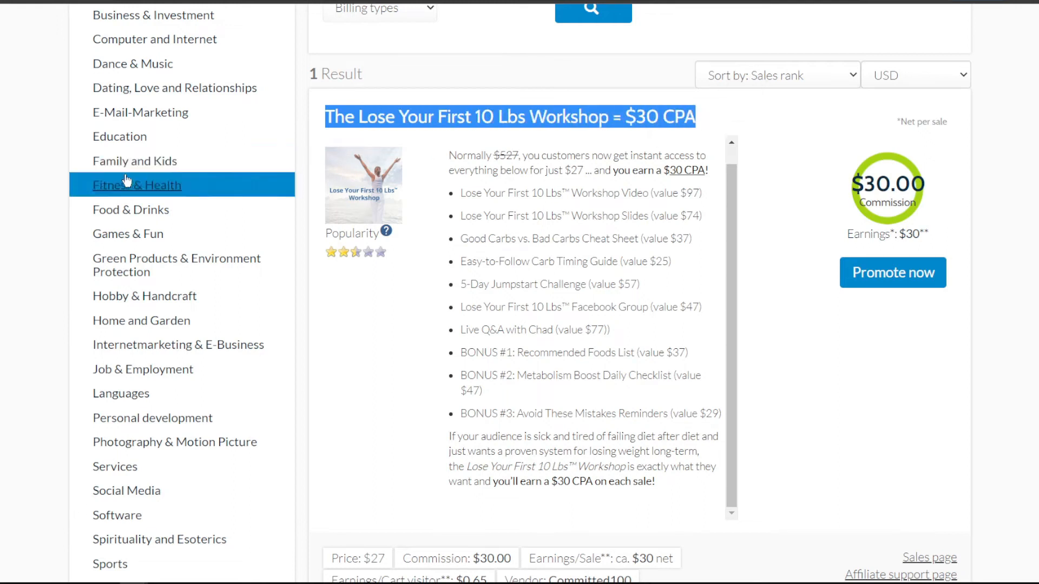
mouse_move(157, 188)
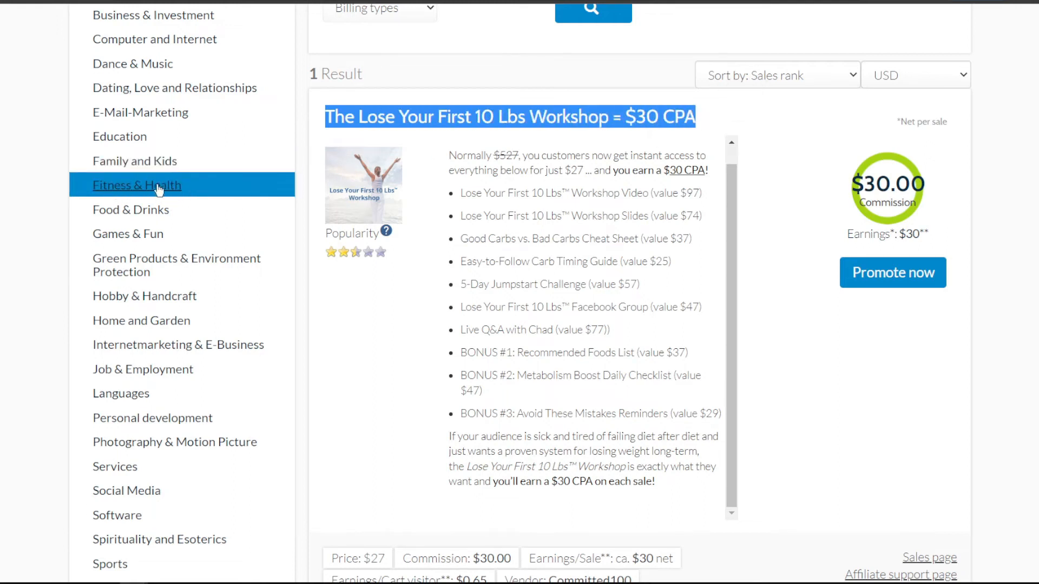
mouse_move(890, 434)
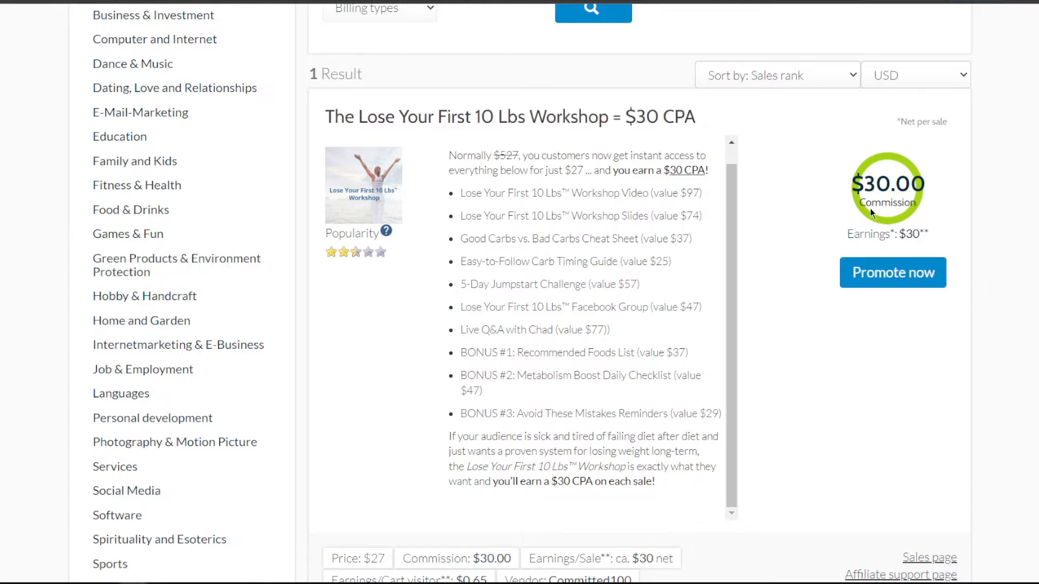
mouse_move(1005, 454)
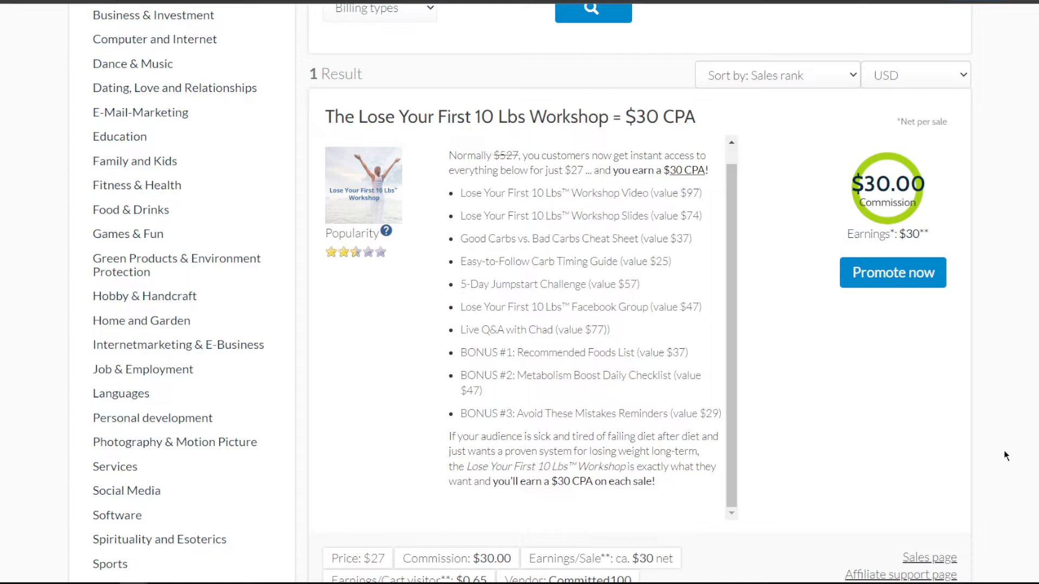
mouse_move(996, 366)
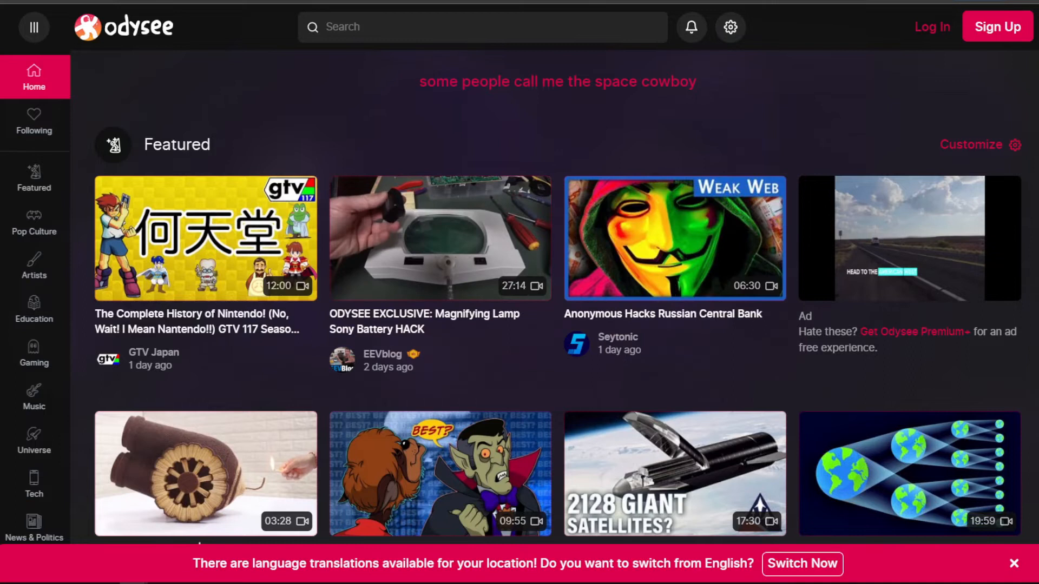
Scroll the Odysee home page down through the Featured, Pop Culture and Artists video rows
scroll(down, 3)
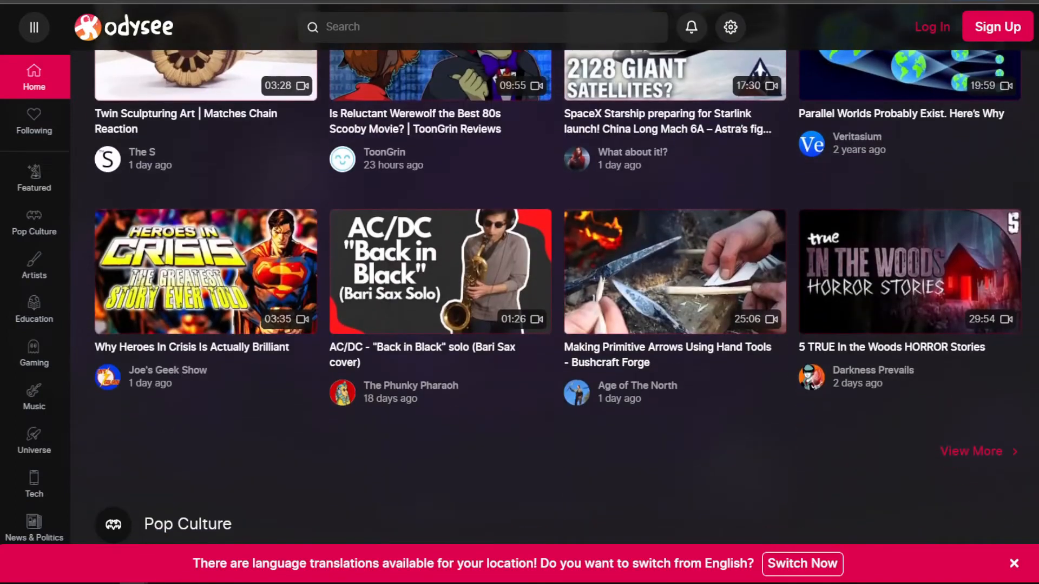
scroll(down, 3)
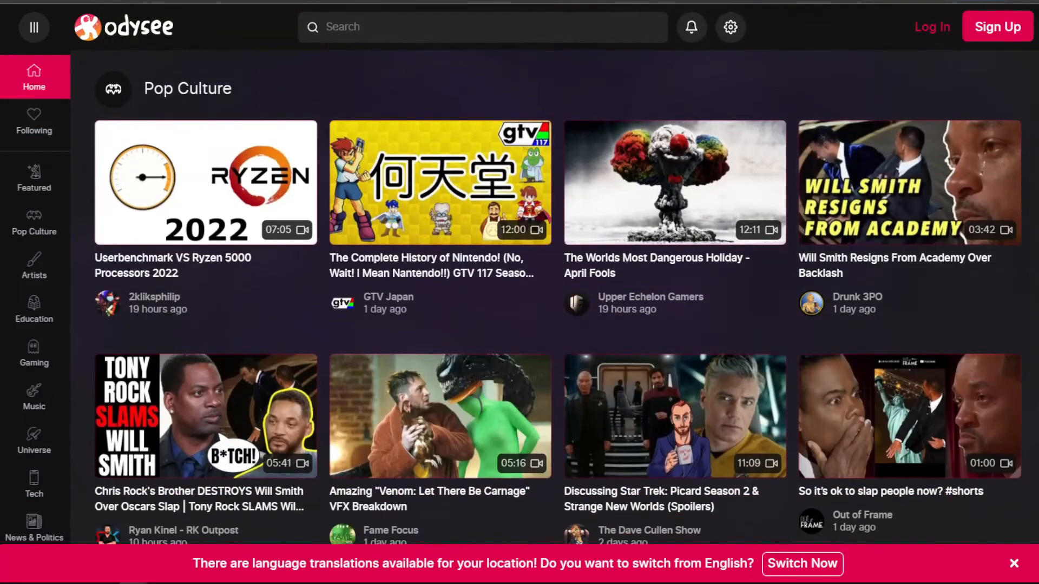
scroll(down, 3)
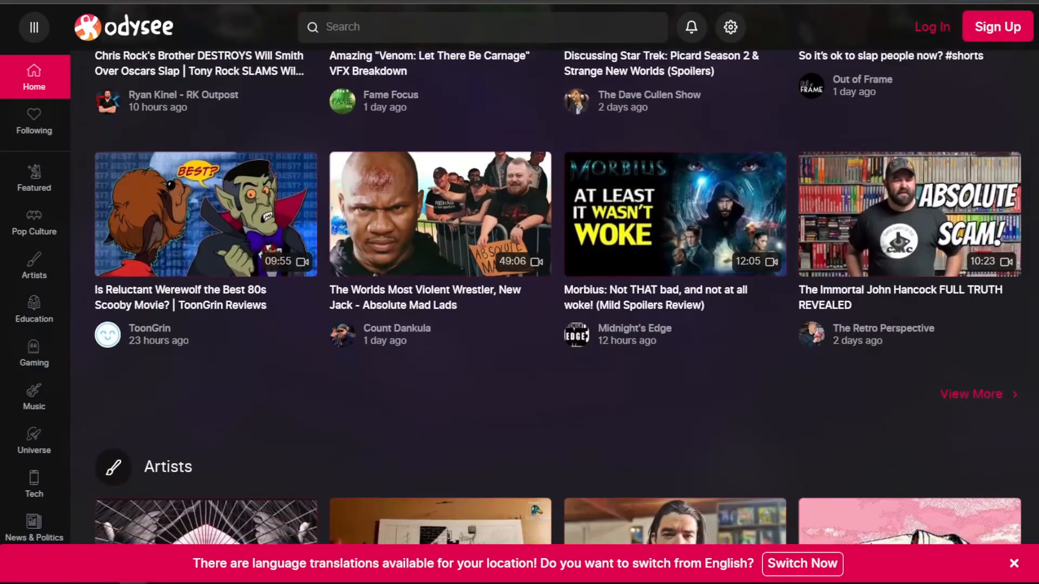
scroll(down, 3)
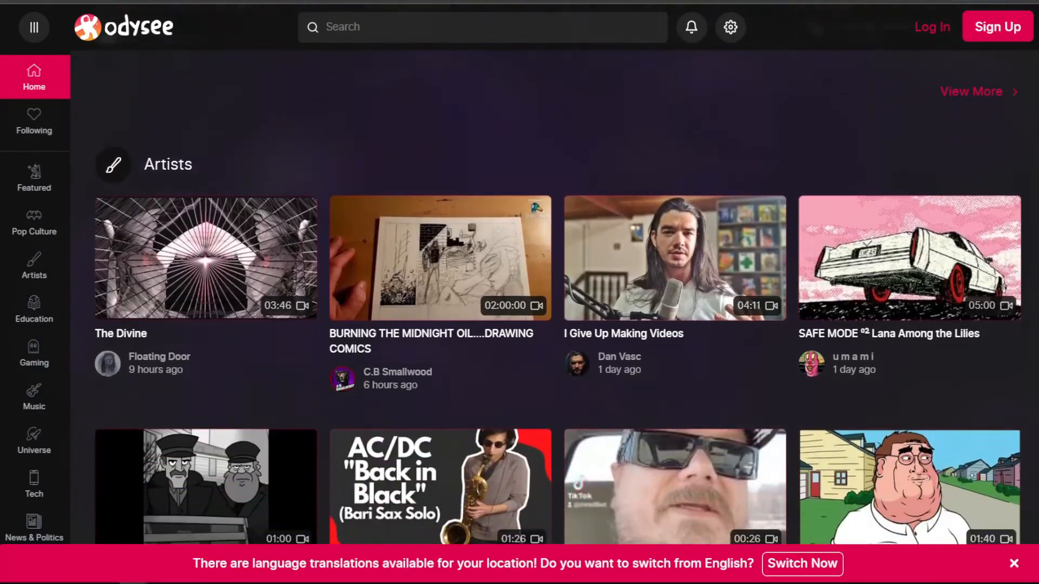
scroll(down, 3)
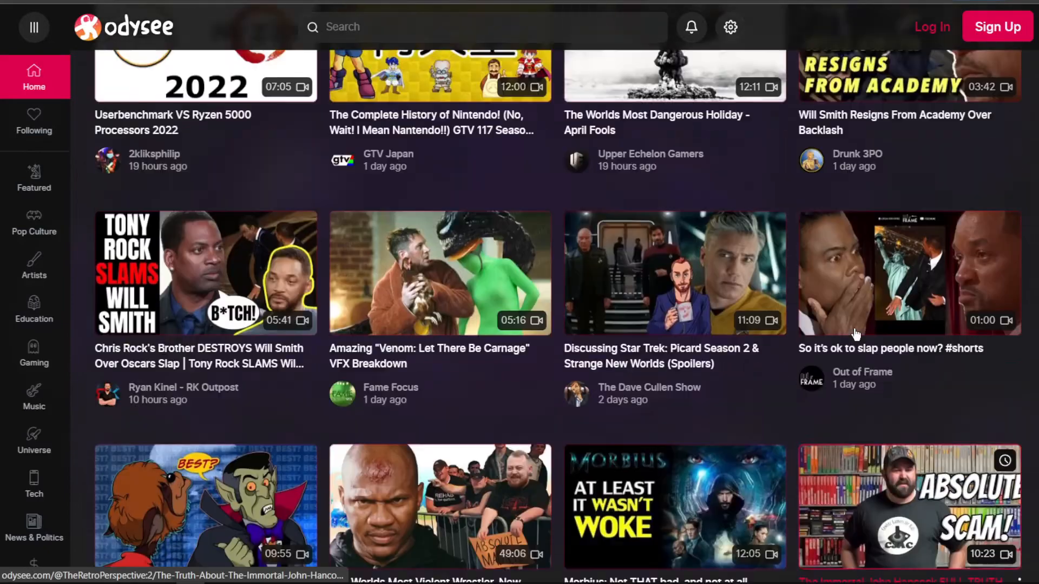
Bring up Odysee's Join sign-up form and focus its email field
scroll(down, 3)
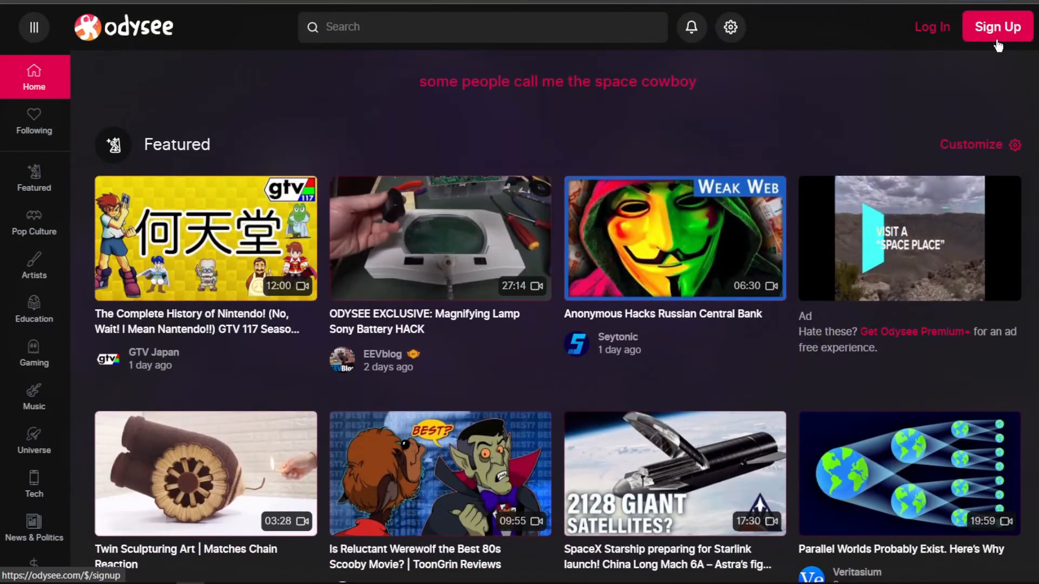
click(997, 25)
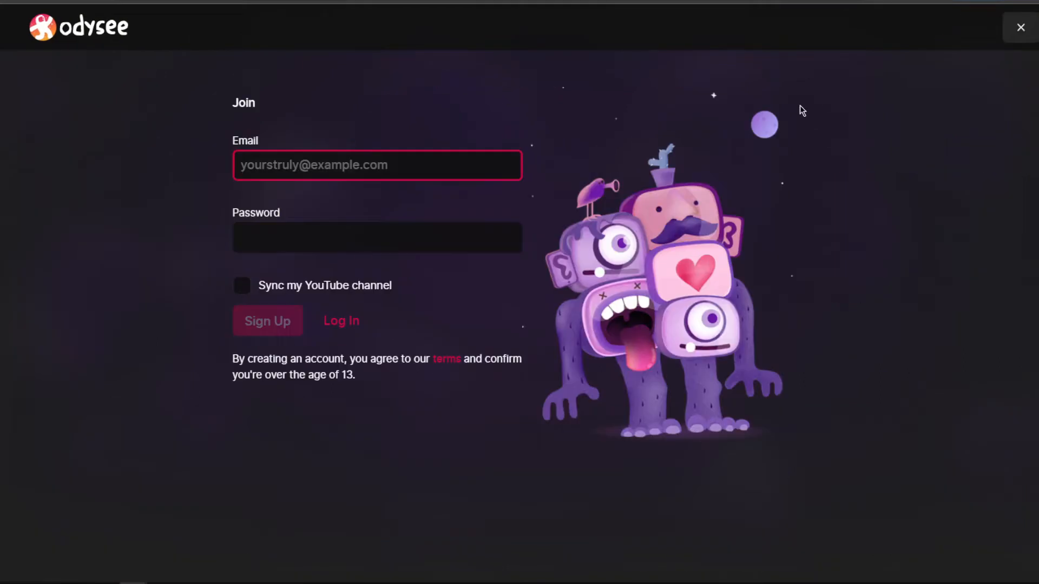
mouse_move(918, 350)
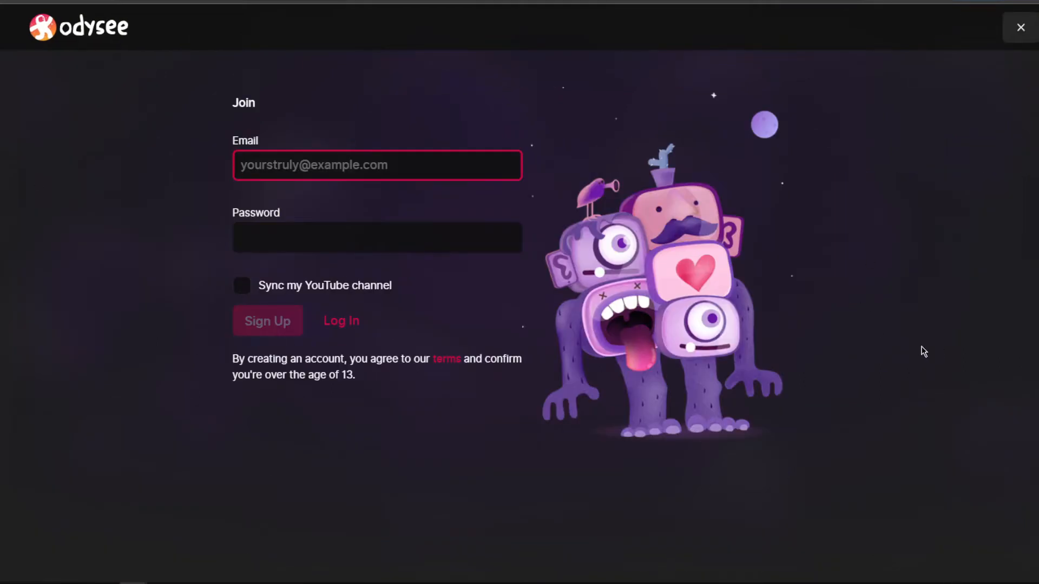
click(376, 164)
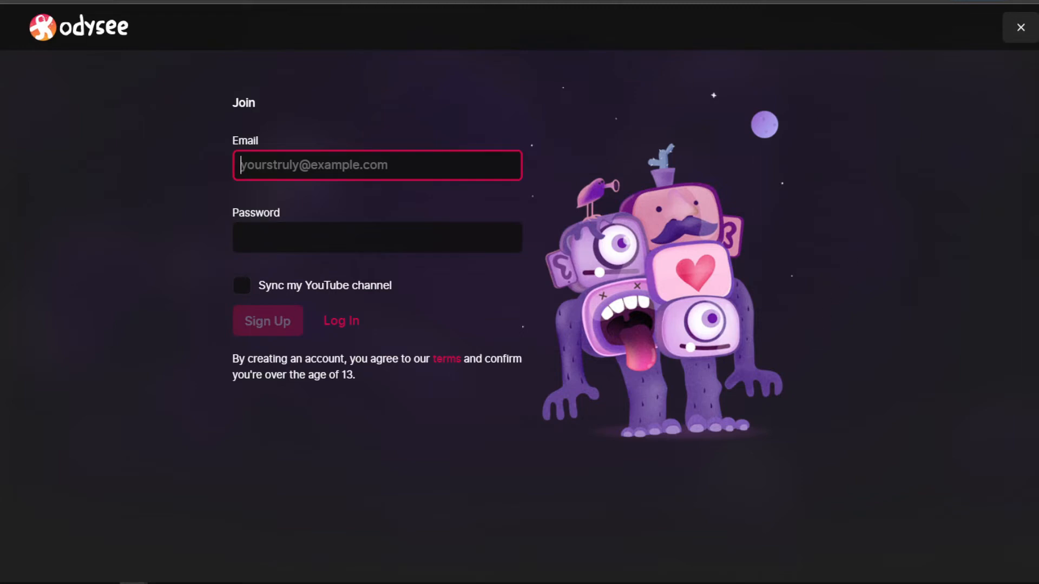
mouse_move(299, 270)
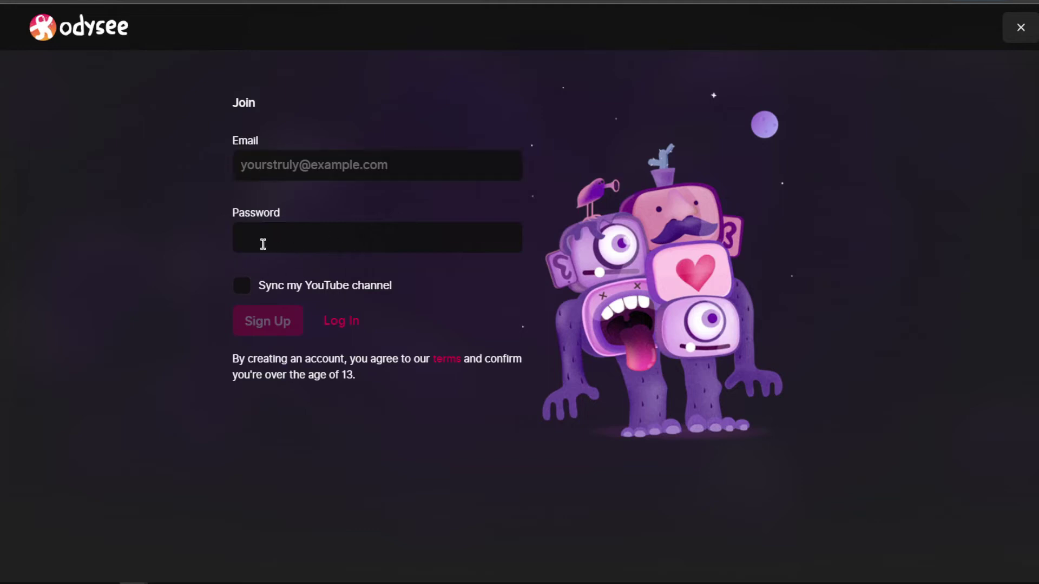
mouse_move(367, 301)
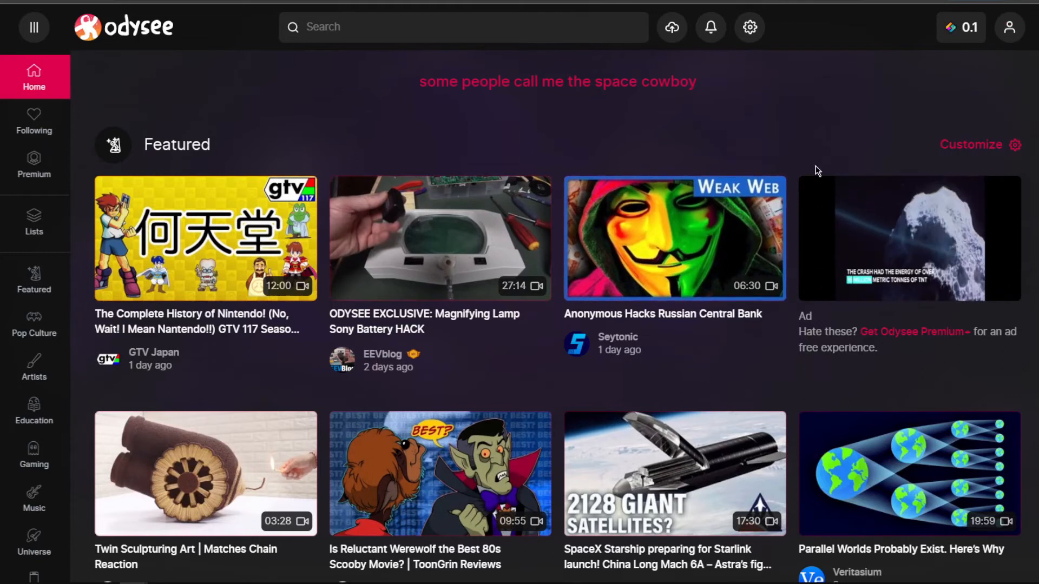
click(1010, 27)
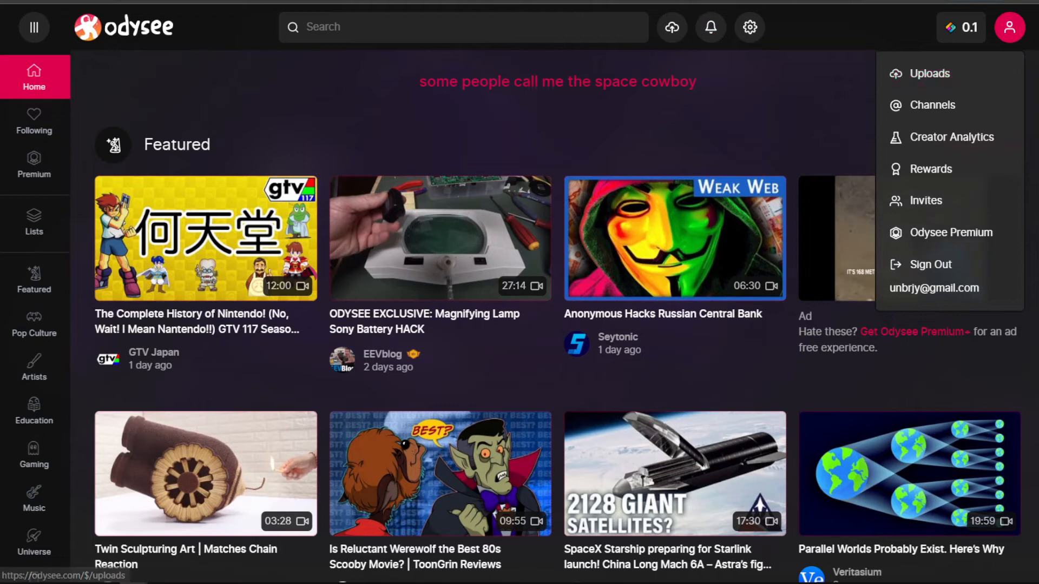
click(930, 73)
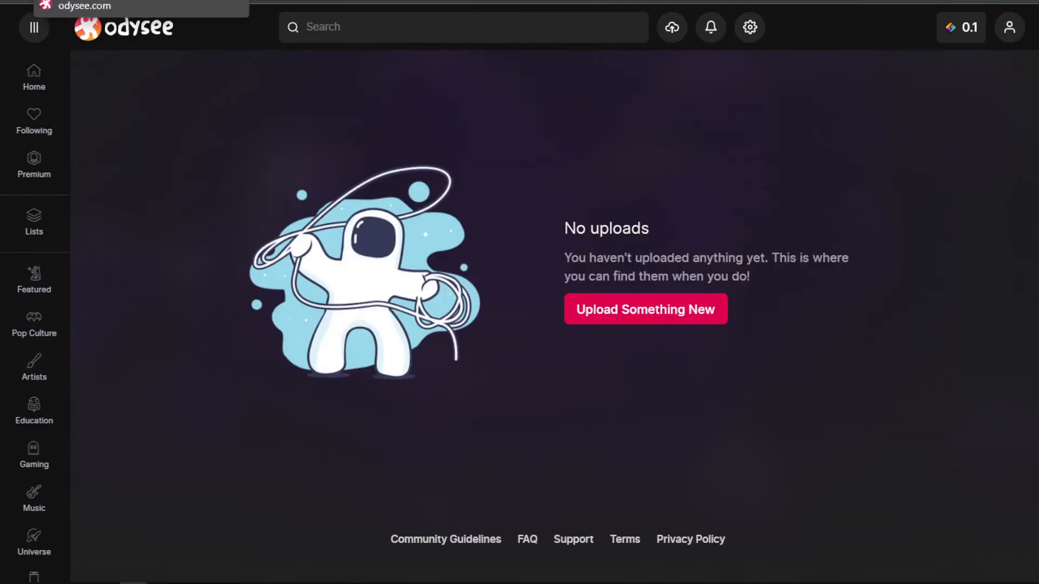
mouse_move(507, 221)
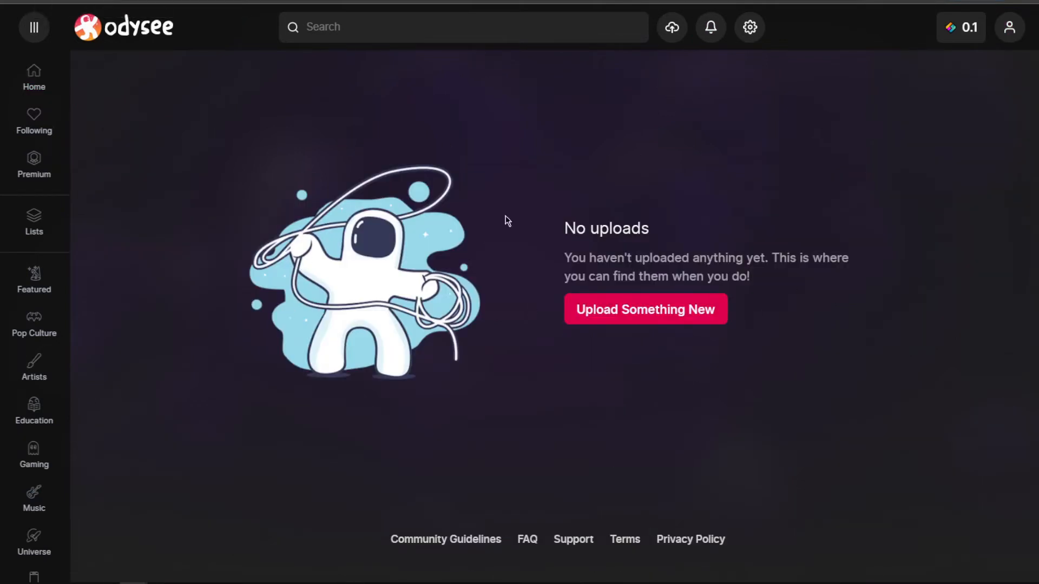
mouse_move(790, 239)
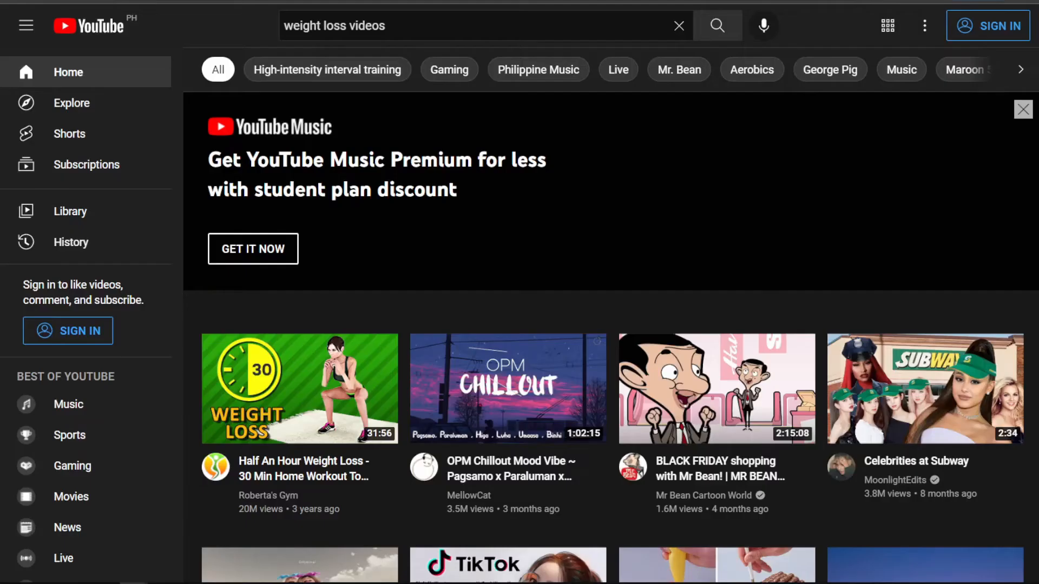
Run the YouTube search for 'weight loss videos' and scroll the results
click(333, 26)
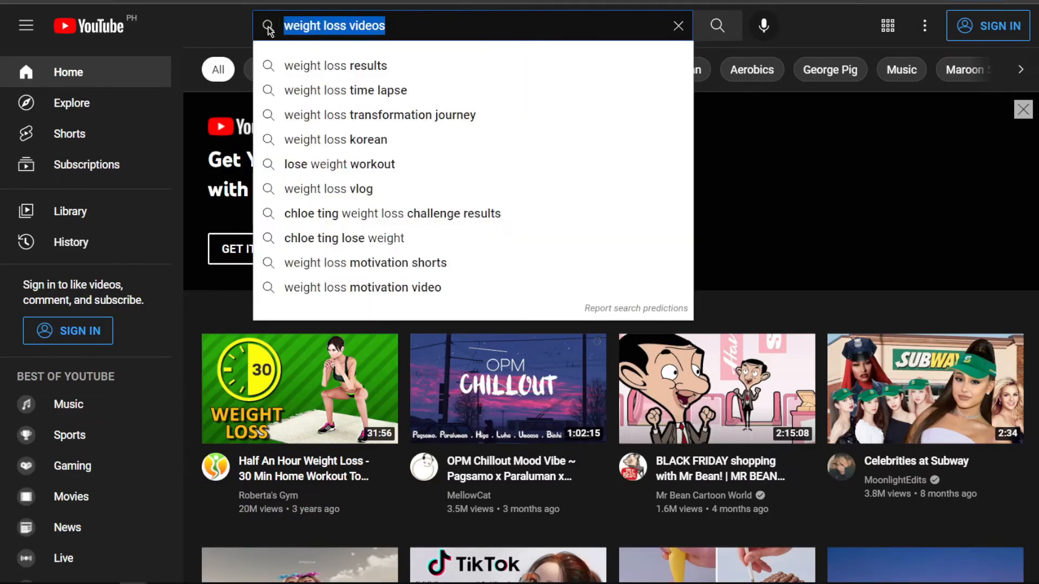
click(719, 26)
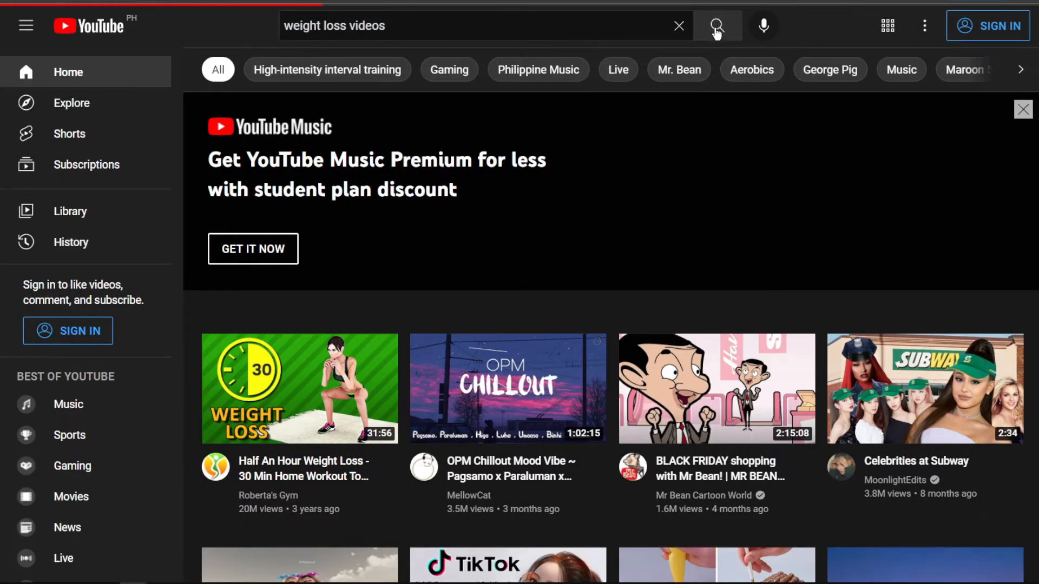
click(719, 26)
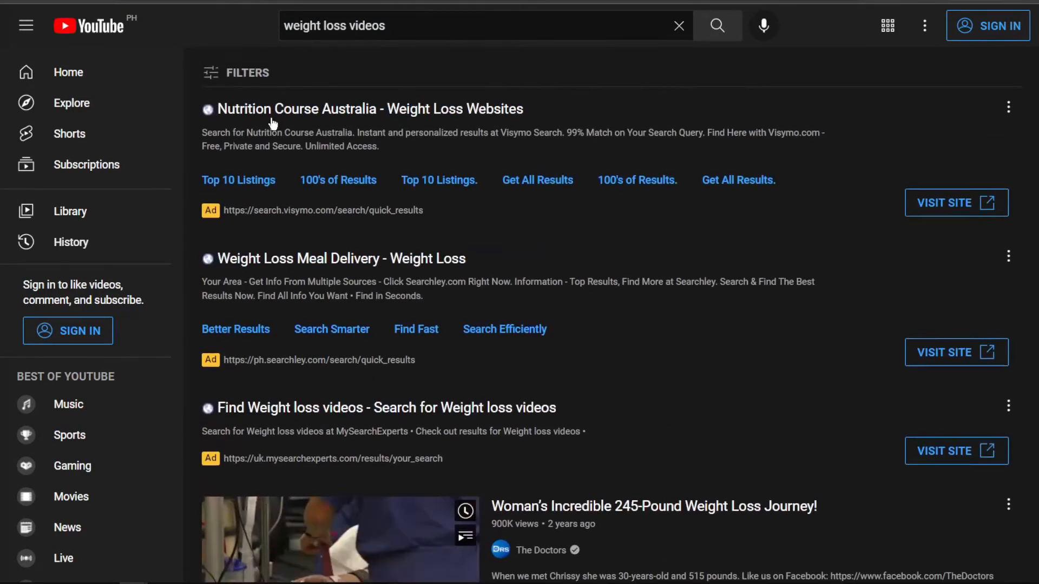
click(240, 74)
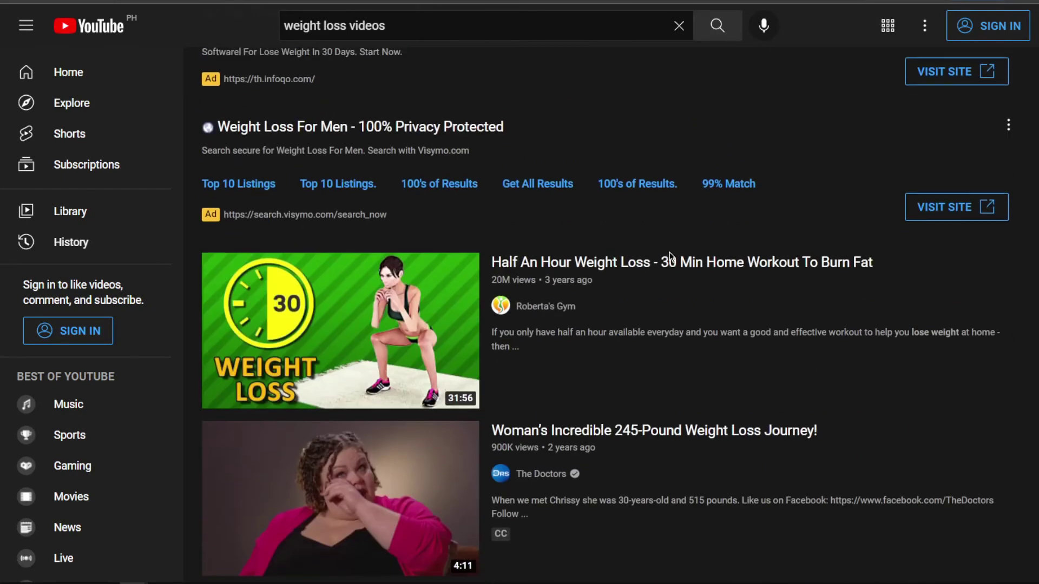
scroll(down, 3)
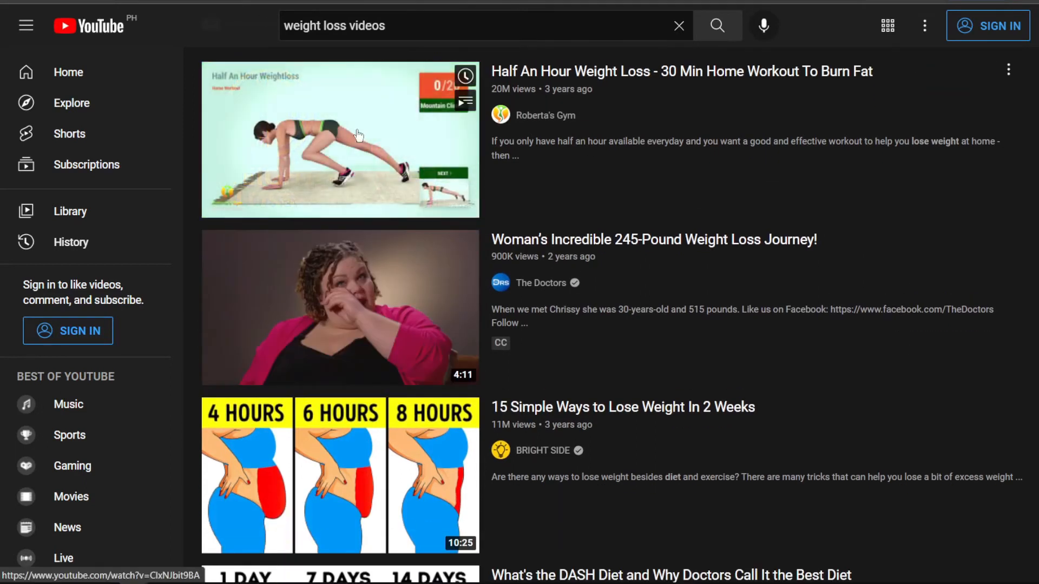
Open the 'Half An Hour Weight Loss' home workout video from the results
click(358, 134)
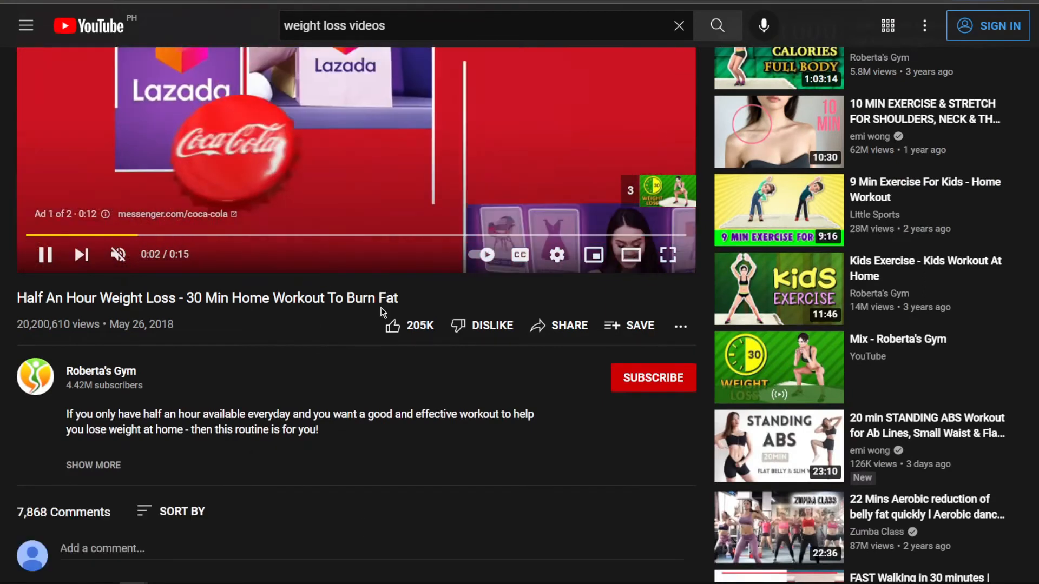
scroll(down, 3)
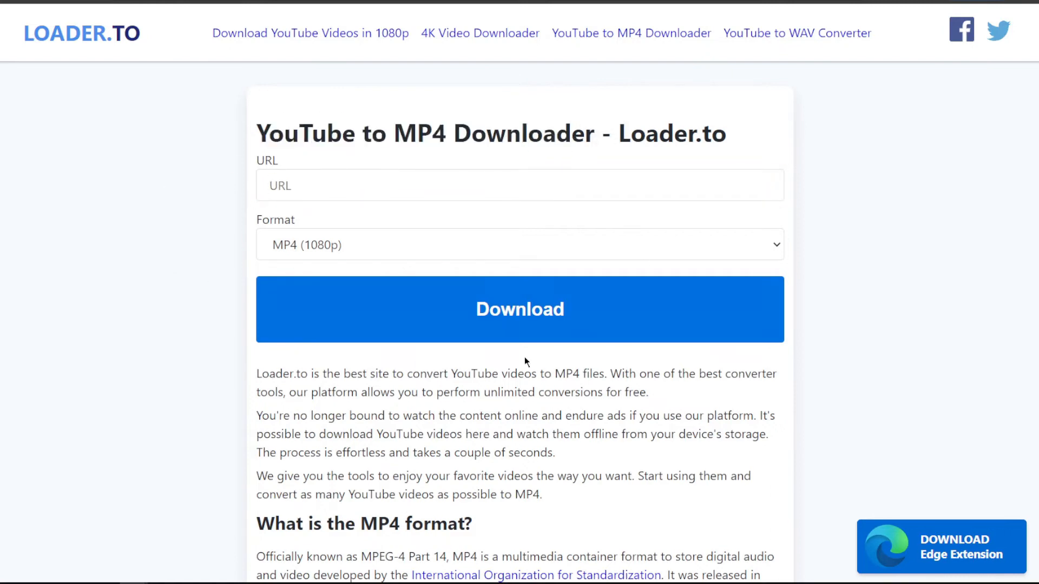
mouse_move(667, 57)
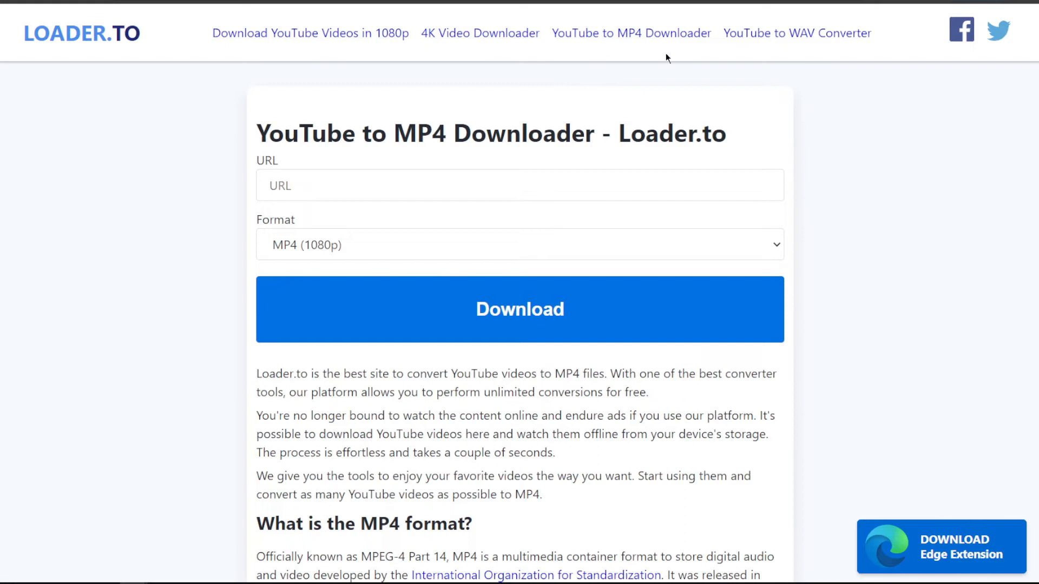
mouse_move(430, 33)
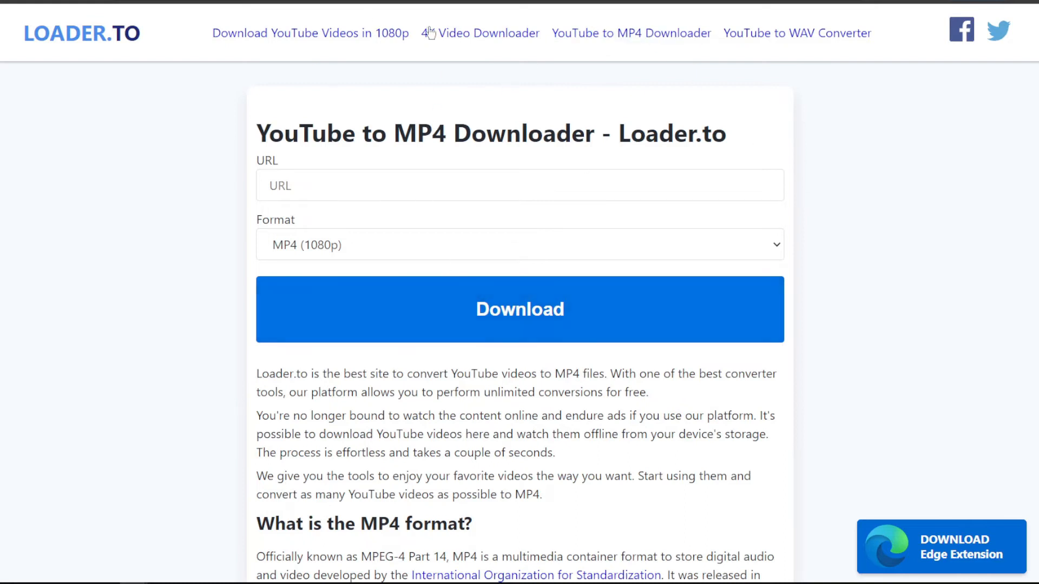
mouse_move(500, 140)
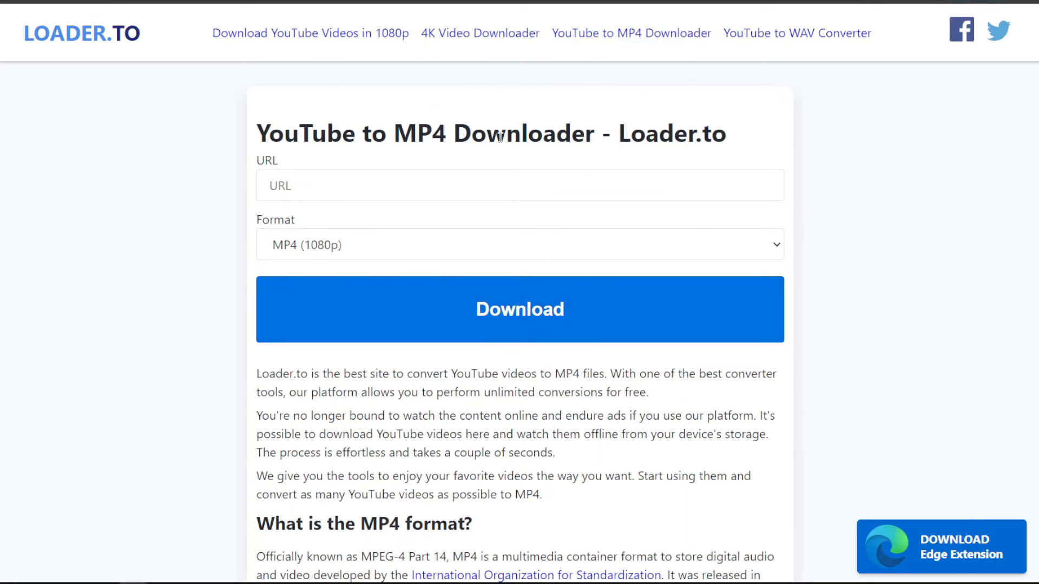
mouse_move(550, 333)
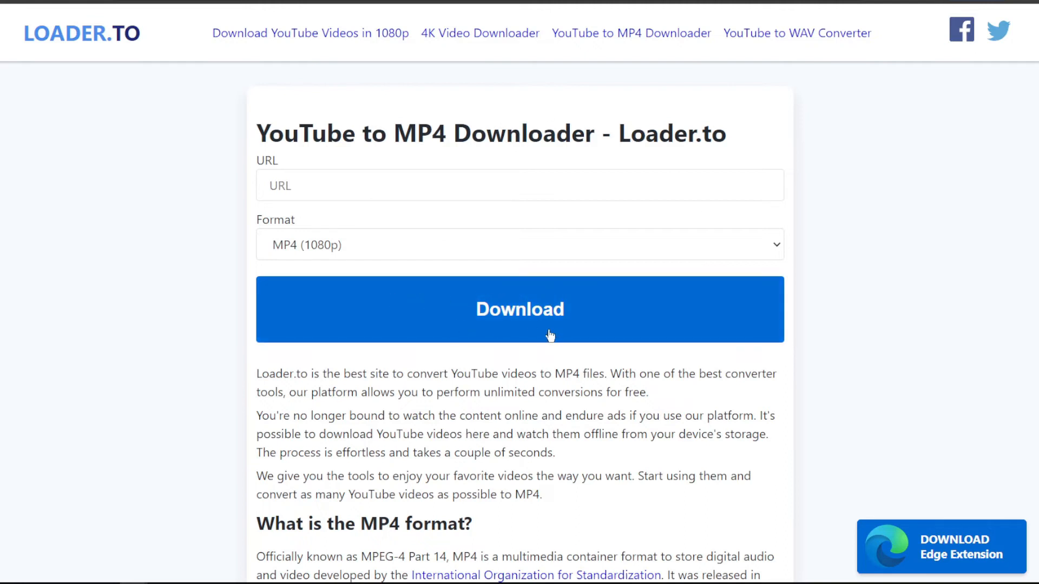
mouse_move(548, 136)
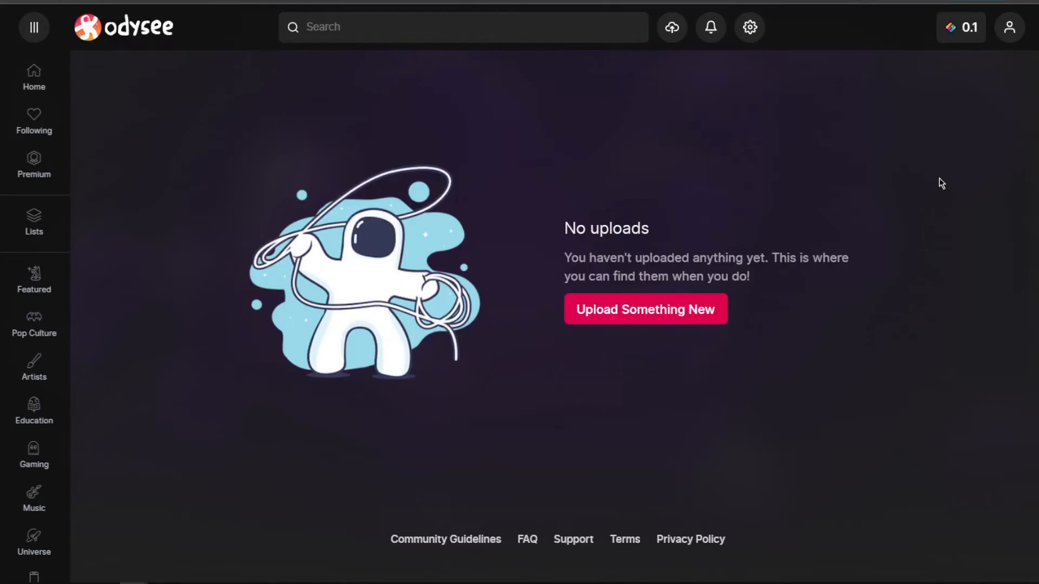
mouse_move(844, 581)
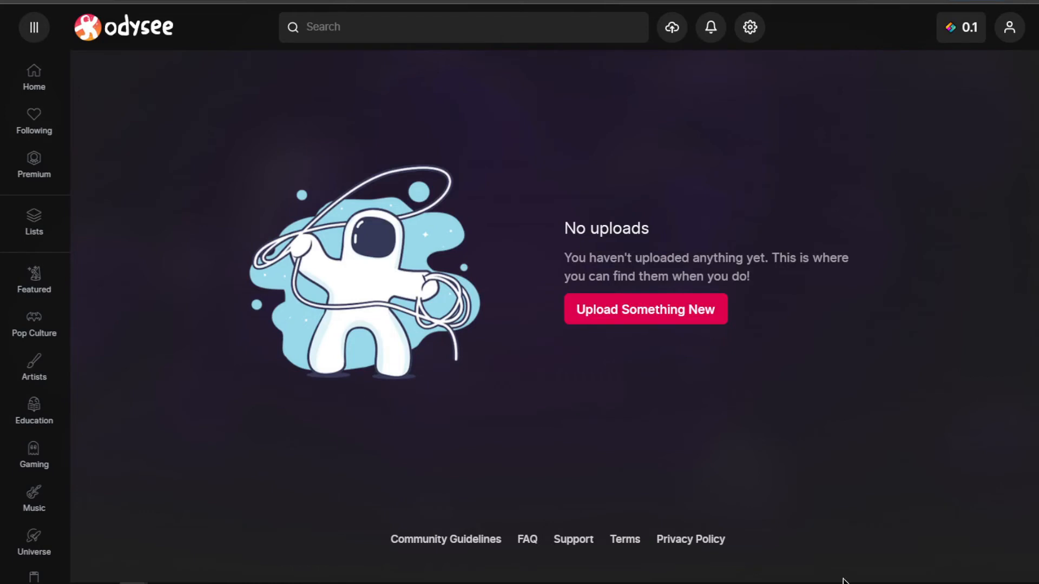
mouse_move(827, 400)
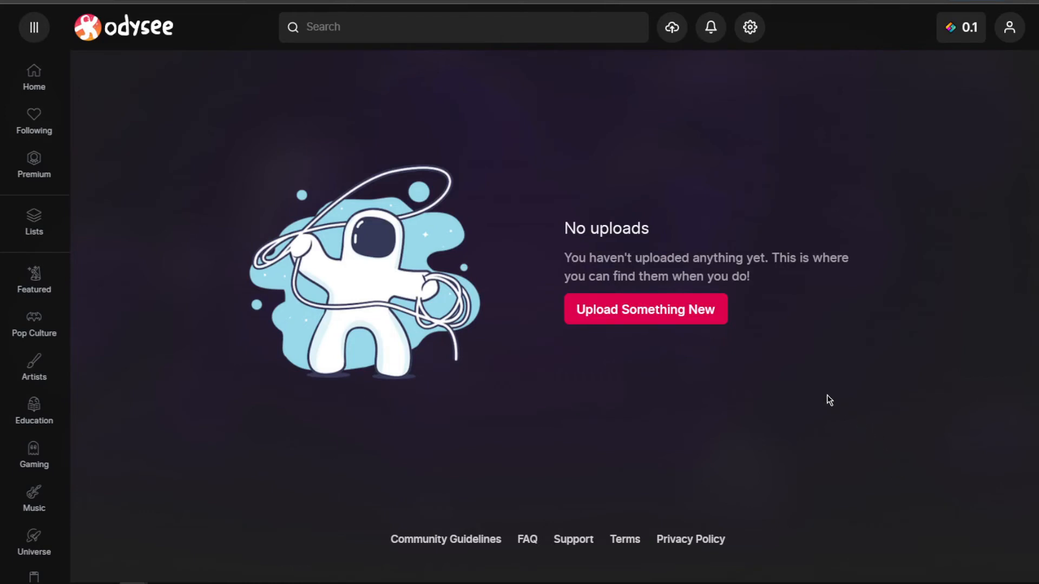
mouse_move(829, 389)
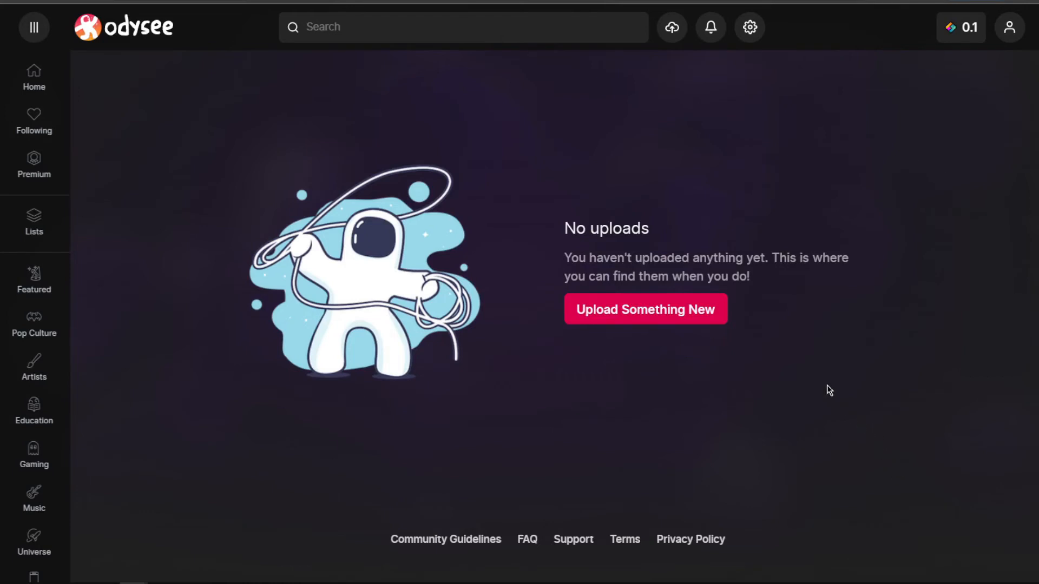
mouse_move(602, 317)
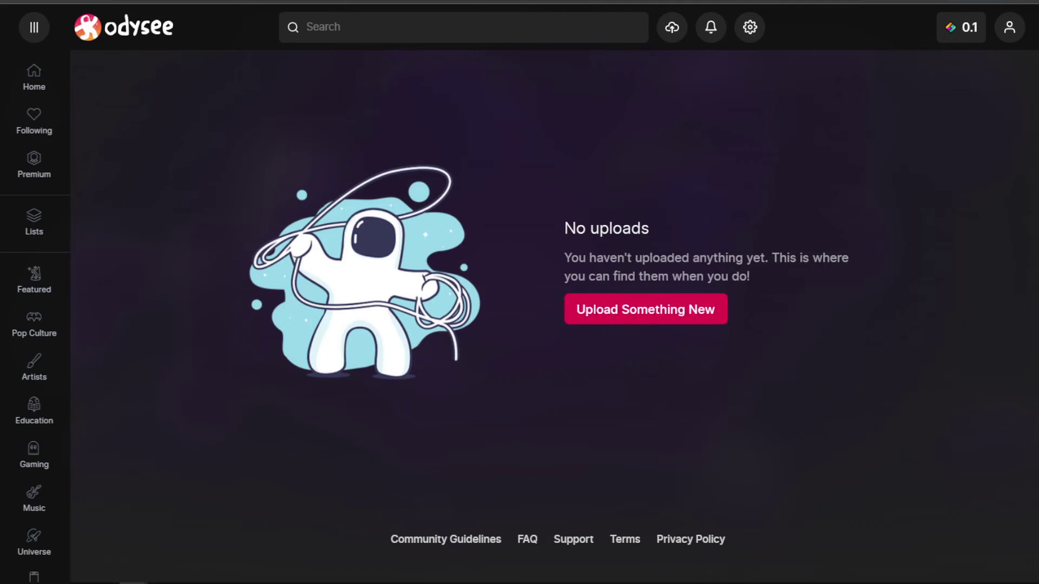
Start a new upload with 'Upload Something New' on the empty uploads page
click(645, 309)
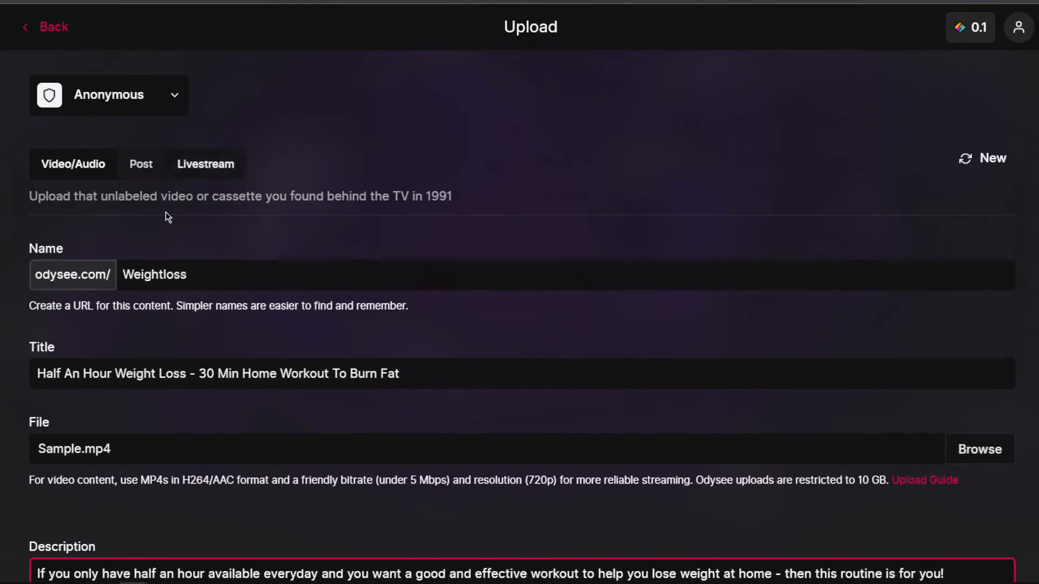
mouse_move(750, 209)
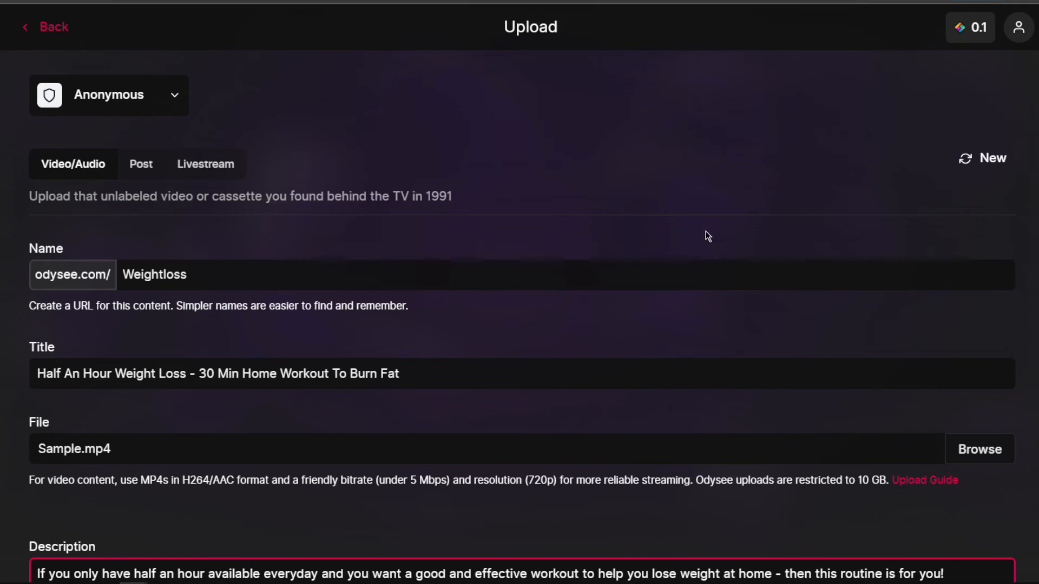
mouse_move(884, 213)
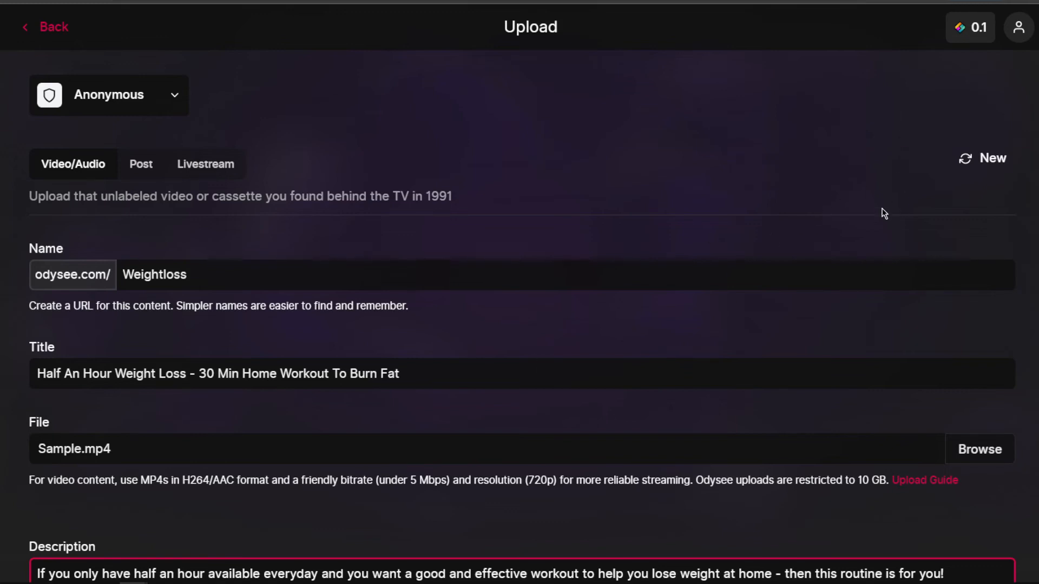
Review the upload's Weightloss name, title and Sample.mp4 file, then select the description text with the Digistore24 link
scroll(down, 3)
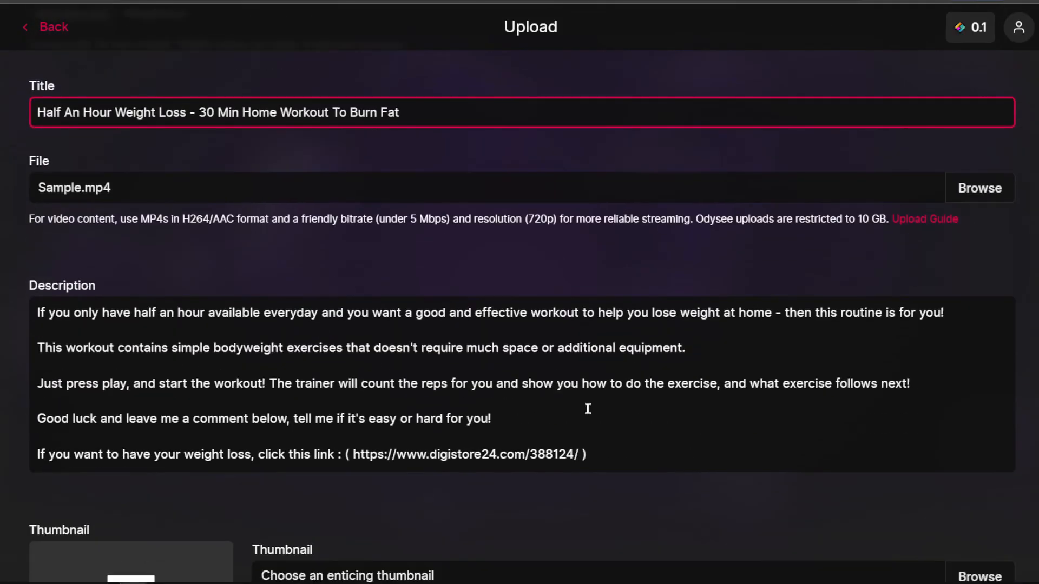
drag(38, 311, 492, 417)
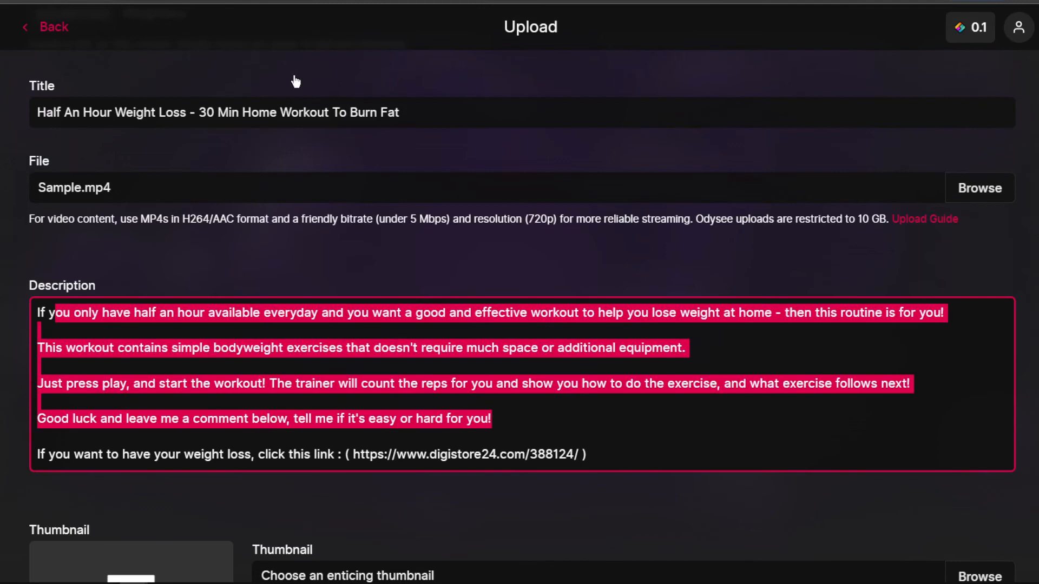
scroll(down, 3)
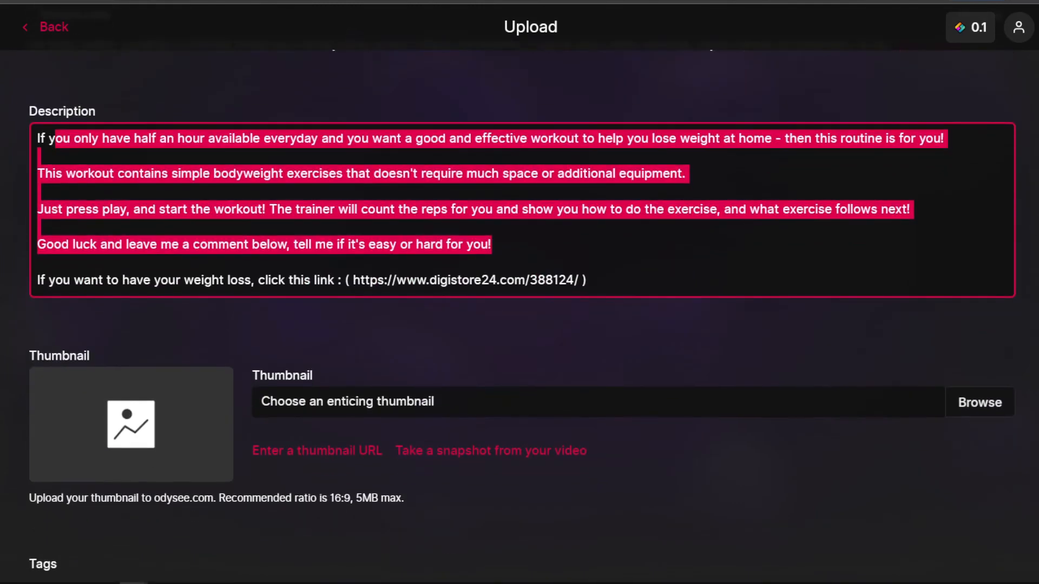